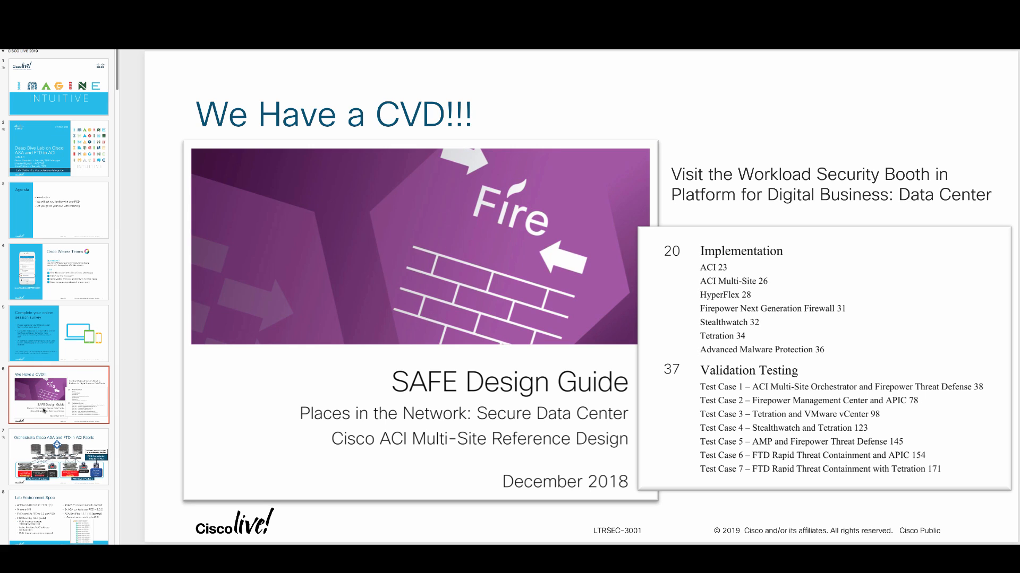
{"action": "mouse_move", "coordinate": [630, 439]}
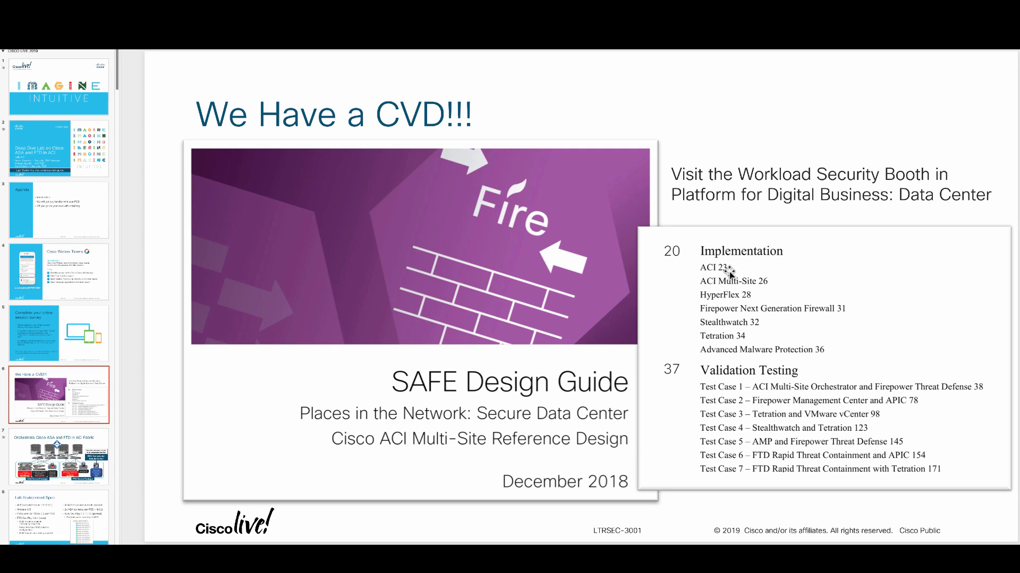
{"action": "mouse_move", "coordinate": [877, 303]}
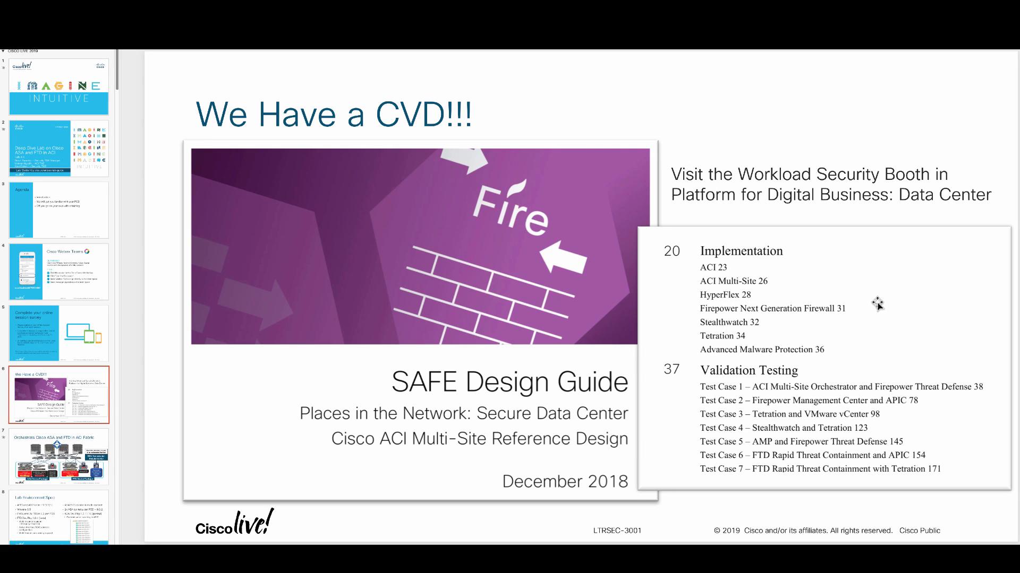
{"action": "mouse_move", "coordinate": [877, 310]}
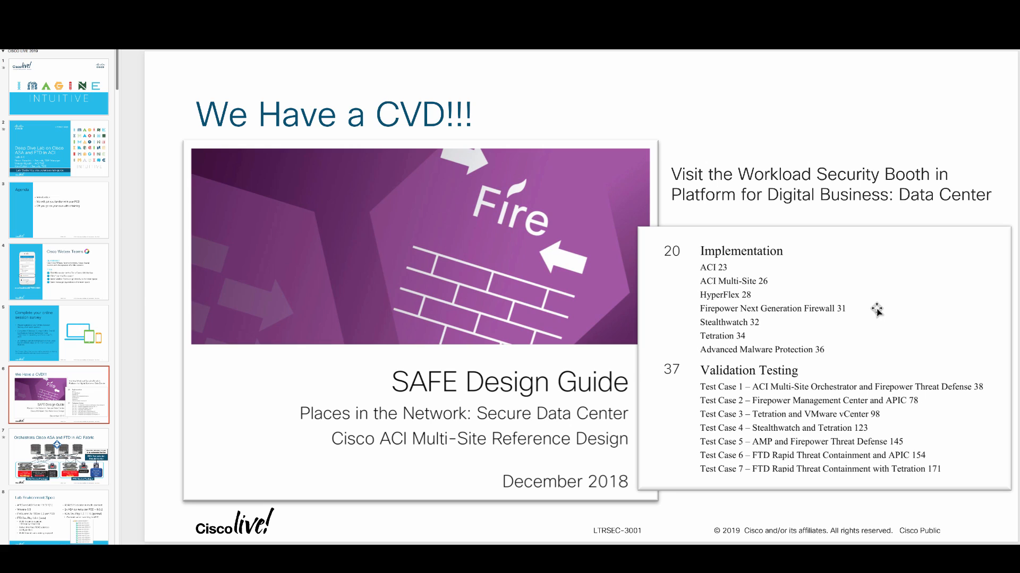
{"action": "mouse_move", "coordinate": [844, 429]}
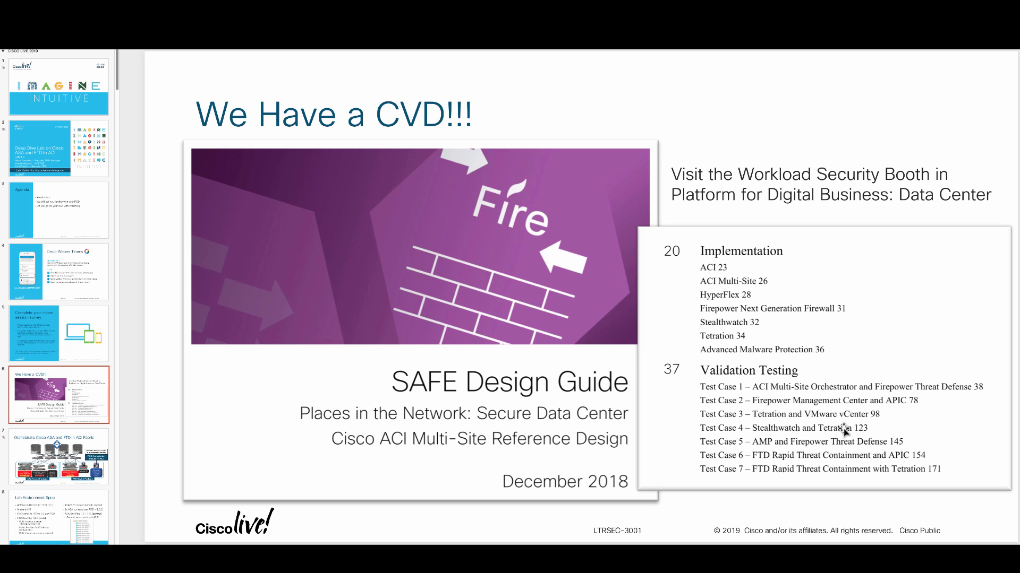
{"action": "mouse_move", "coordinate": [842, 428]}
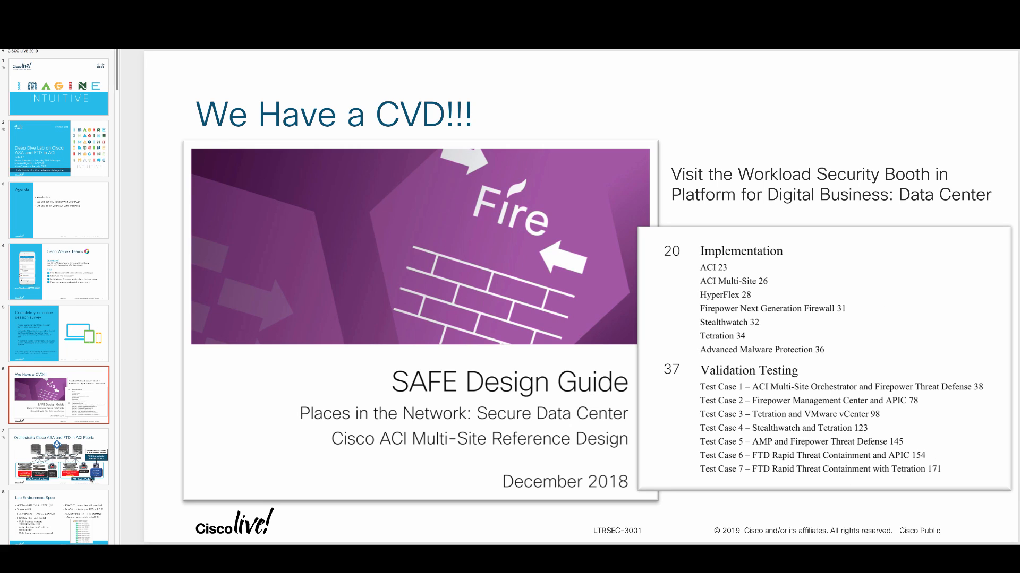
Advance the deck to the Lab Environment Spec slide with APIC, FMCv, FTD and ASA versions
{"action": "left_click", "coordinate": [58, 459]}
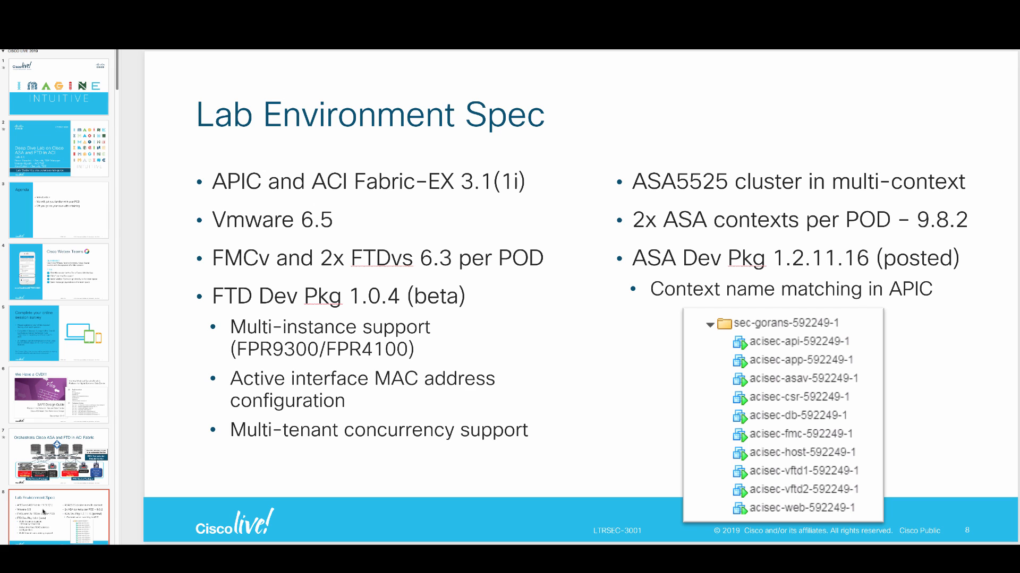
{"action": "mouse_move", "coordinate": [503, 401]}
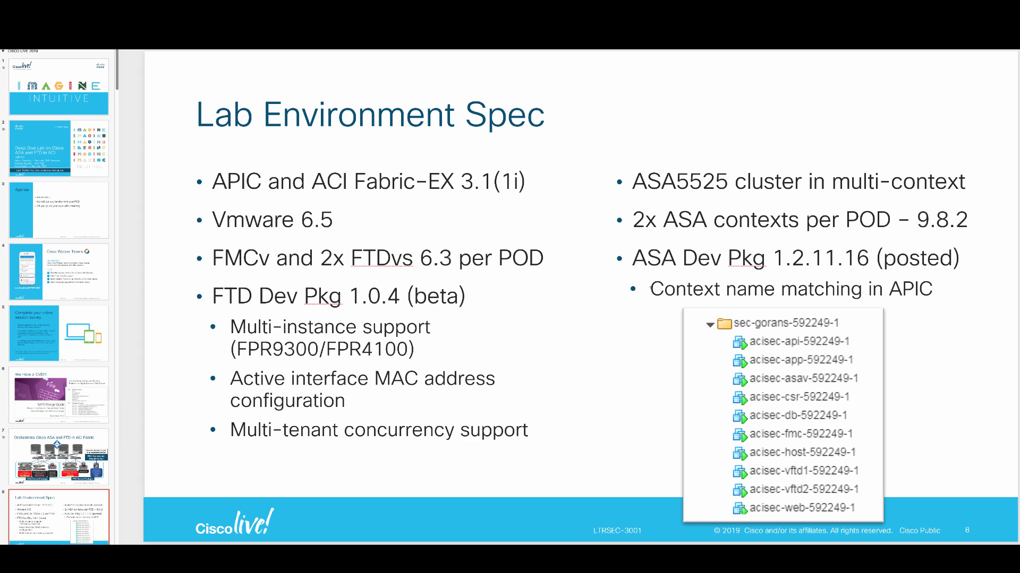
{"action": "mouse_move", "coordinate": [488, 475]}
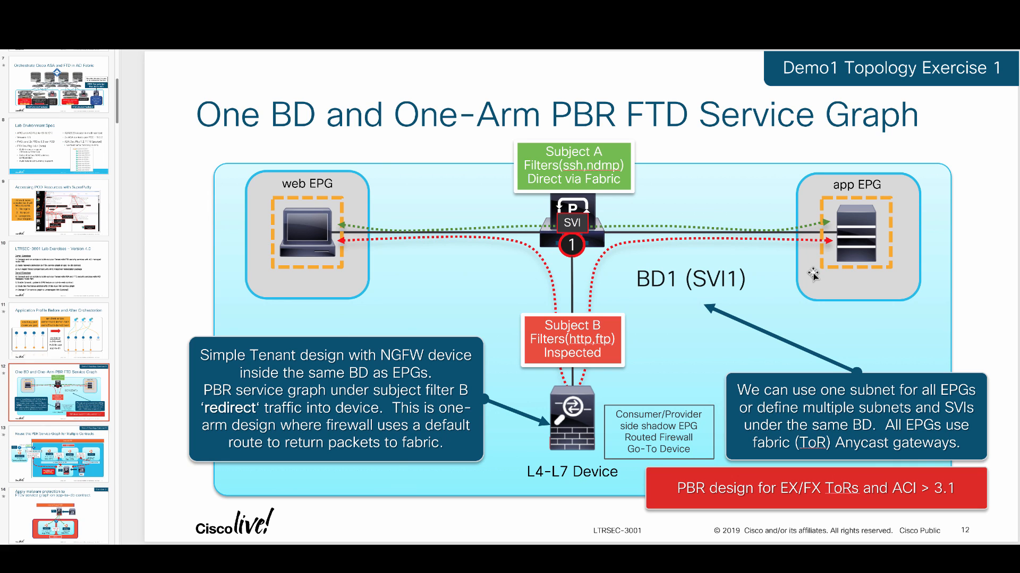
{"action": "mouse_move", "coordinate": [568, 245]}
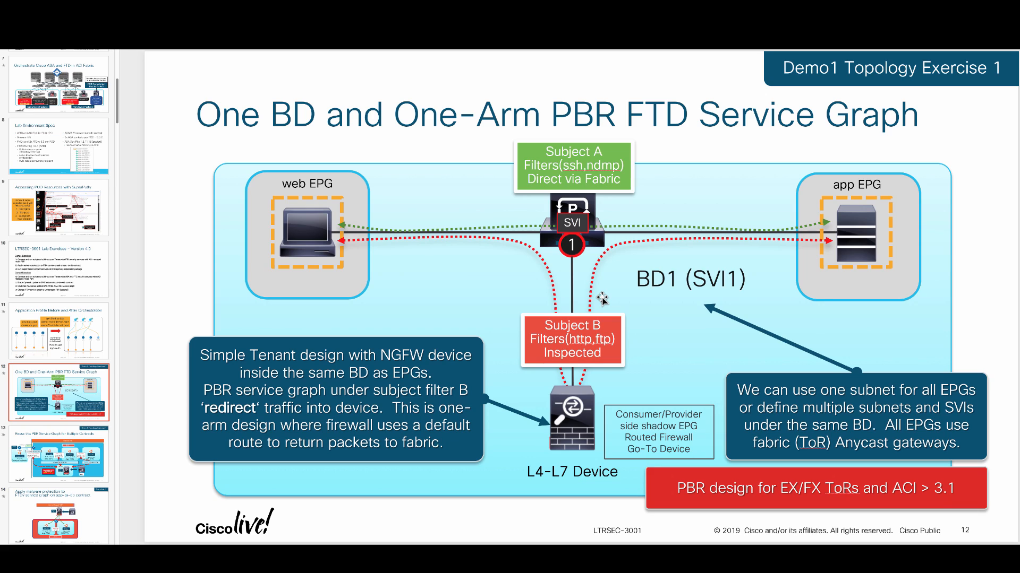
{"action": "mouse_move", "coordinate": [567, 322]}
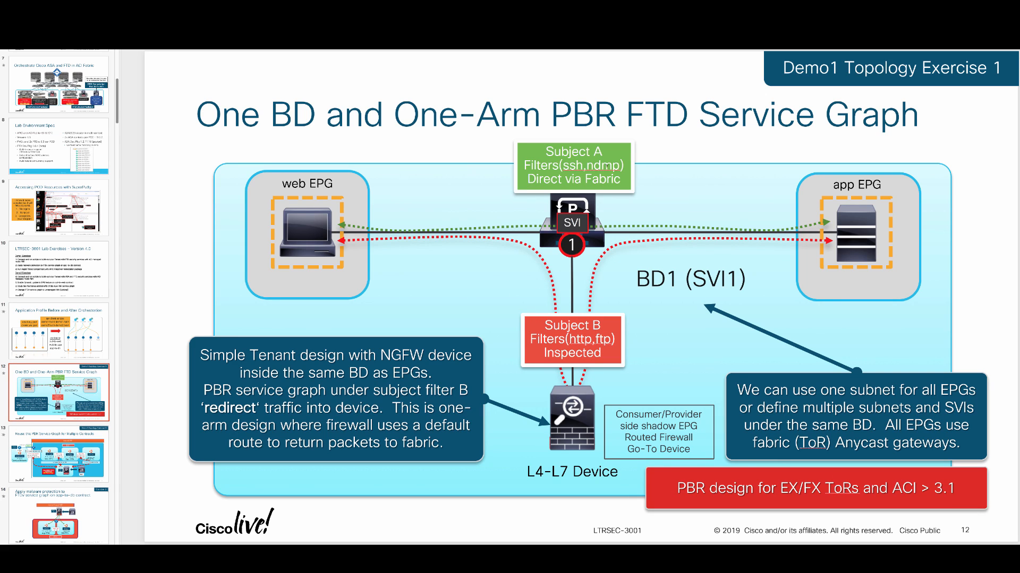
{"action": "mouse_move", "coordinate": [510, 158]}
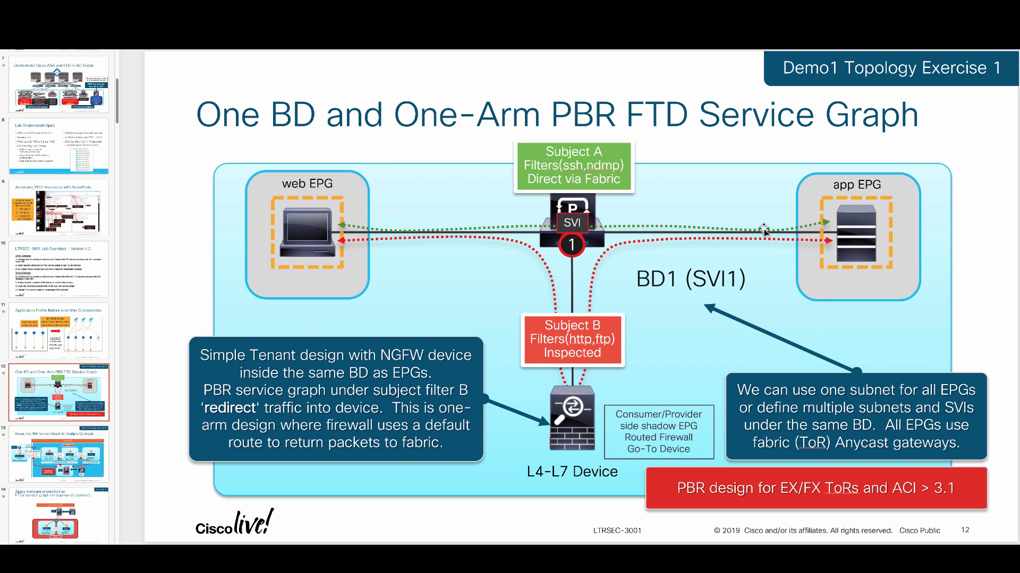
{"action": "mouse_move", "coordinate": [768, 361]}
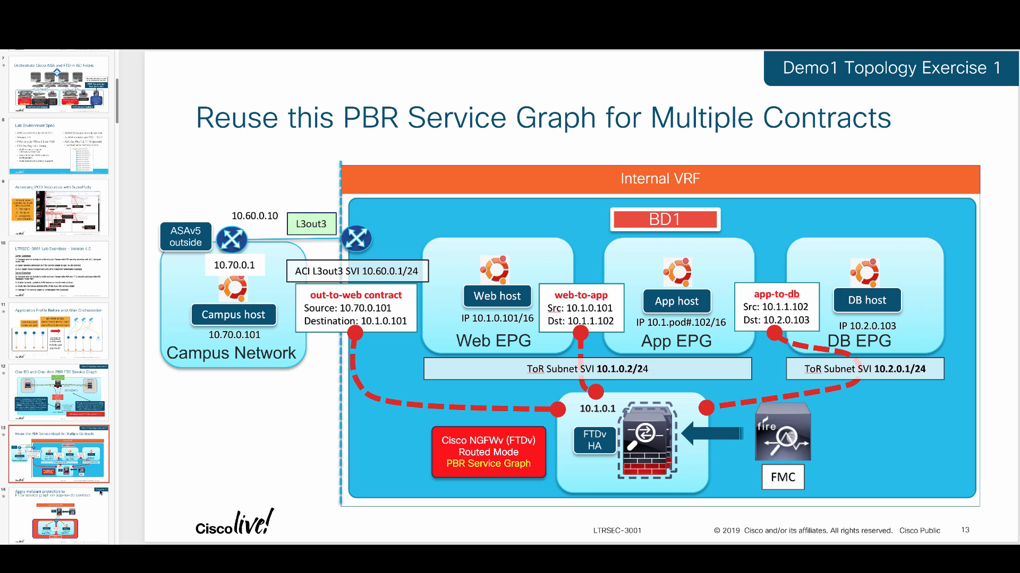
{"action": "mouse_move", "coordinate": [235, 486]}
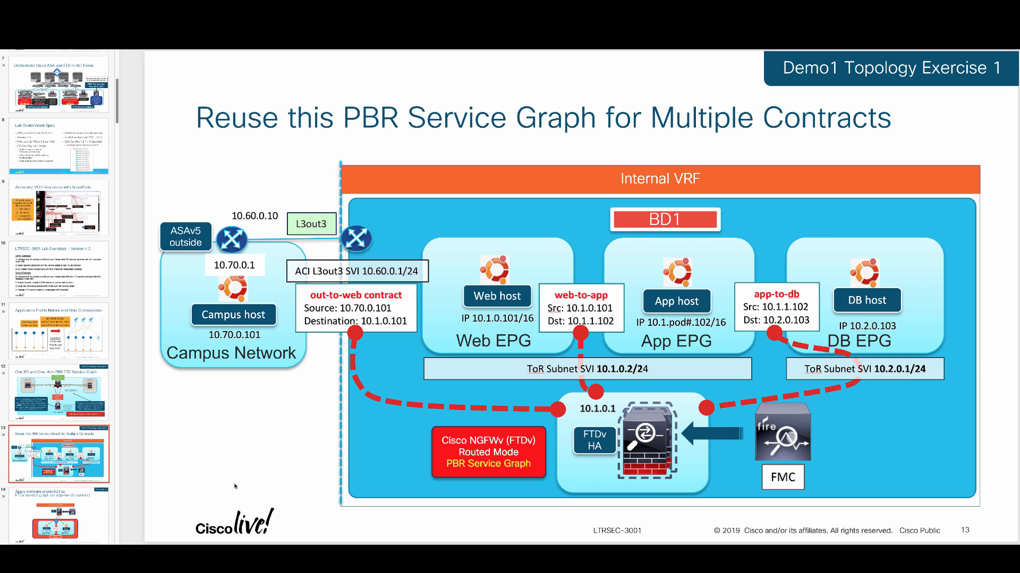
{"action": "mouse_move", "coordinate": [241, 488]}
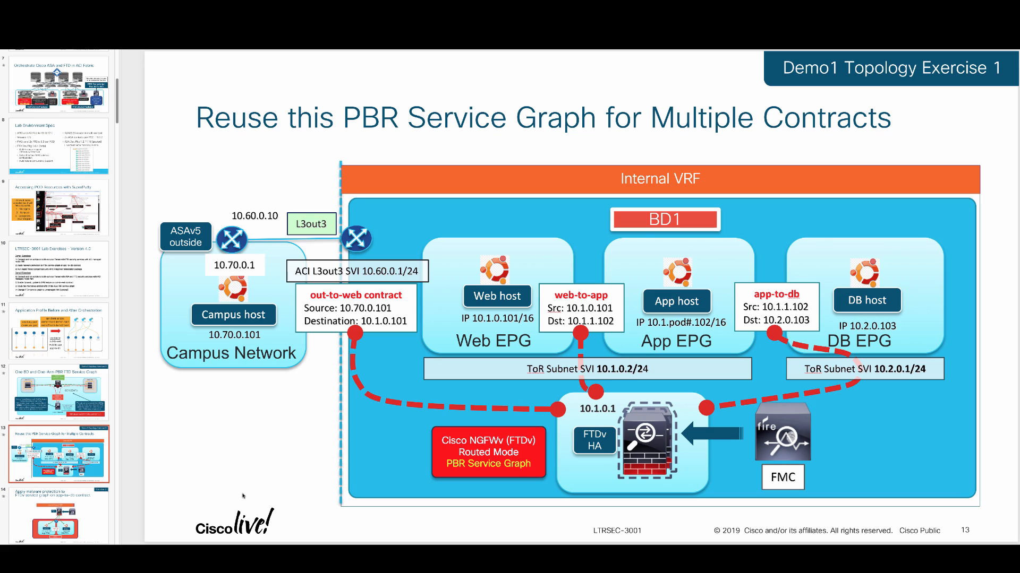
{"action": "mouse_move", "coordinate": [754, 521]}
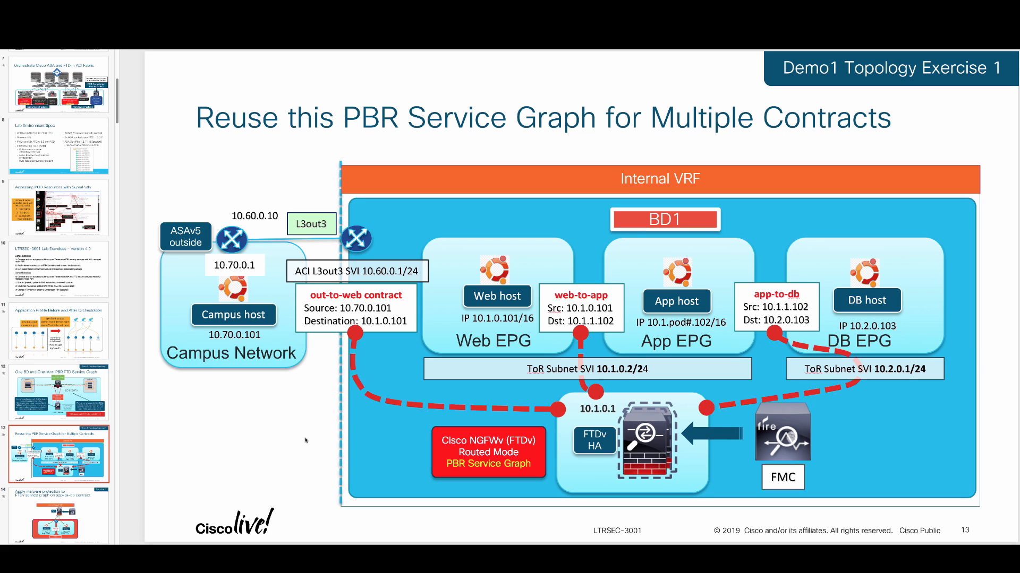
{"action": "mouse_move", "coordinate": [281, 455]}
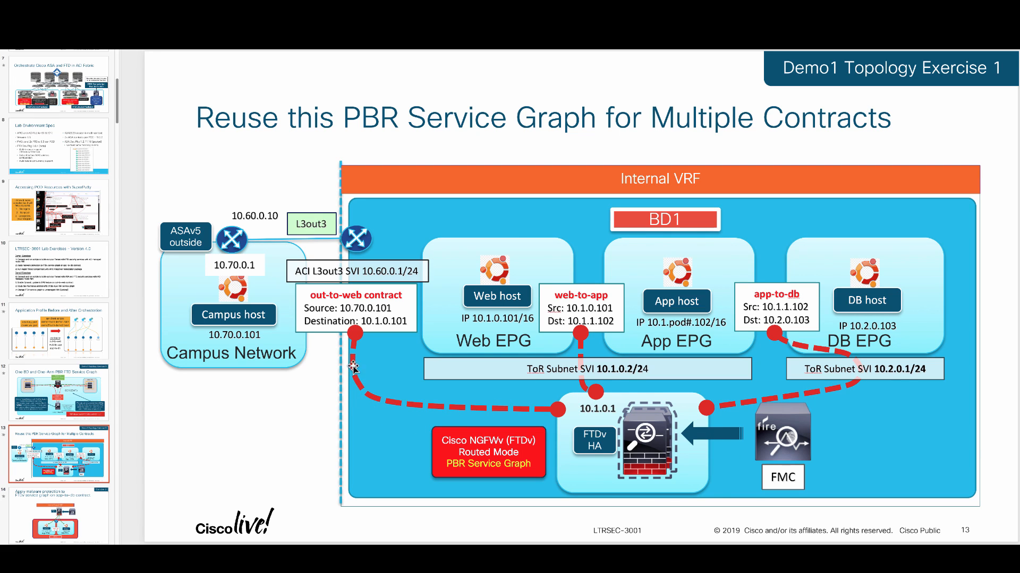
{"action": "mouse_move", "coordinate": [637, 382]}
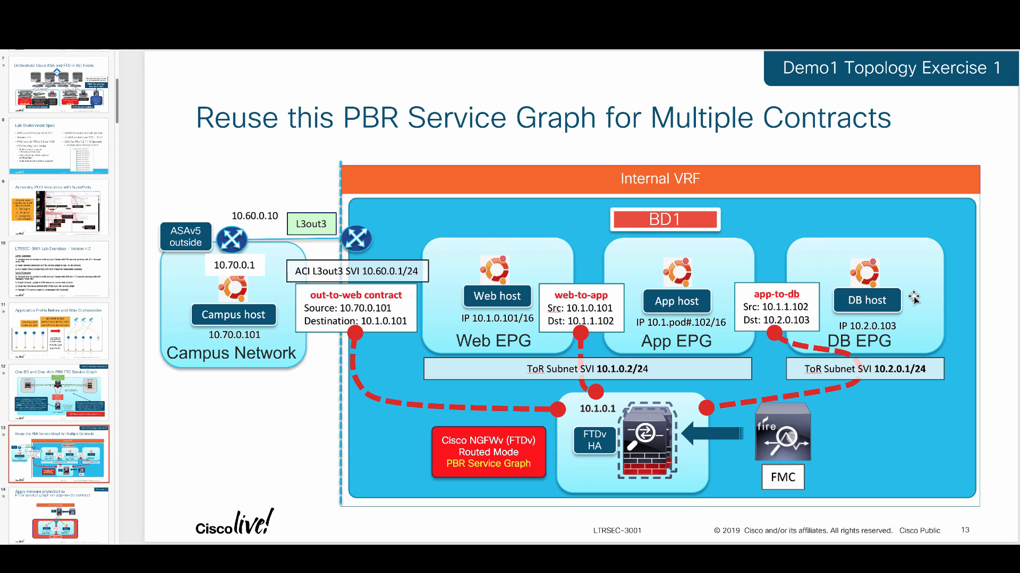
{"action": "mouse_move", "coordinate": [779, 408]}
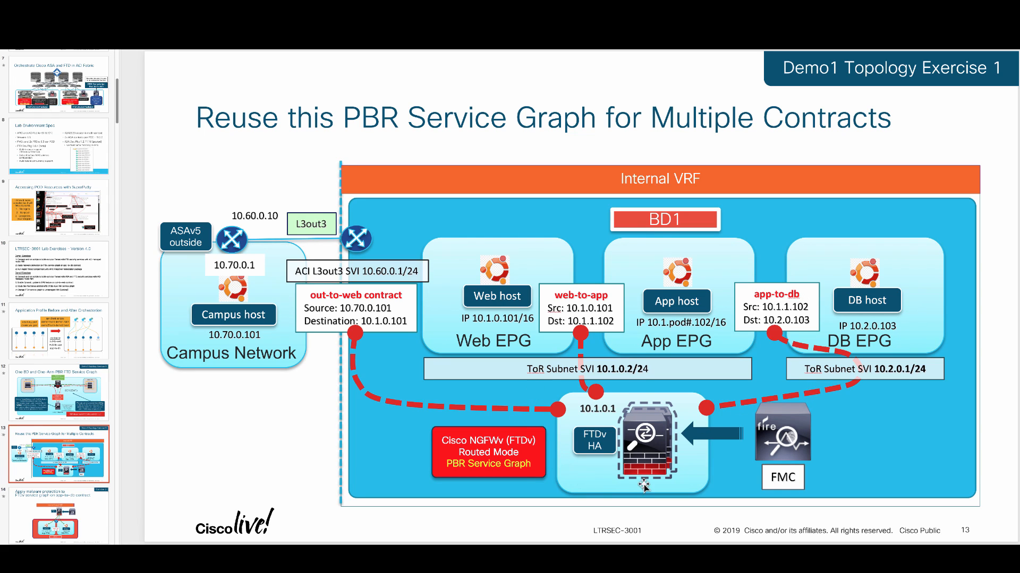
{"action": "mouse_move", "coordinate": [431, 428]}
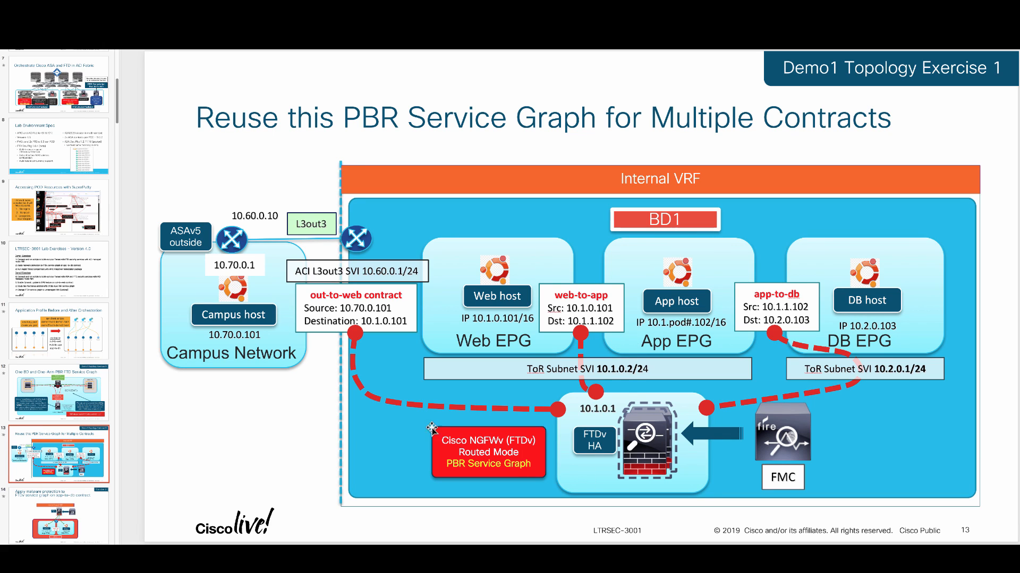
{"action": "mouse_move", "coordinate": [653, 459]}
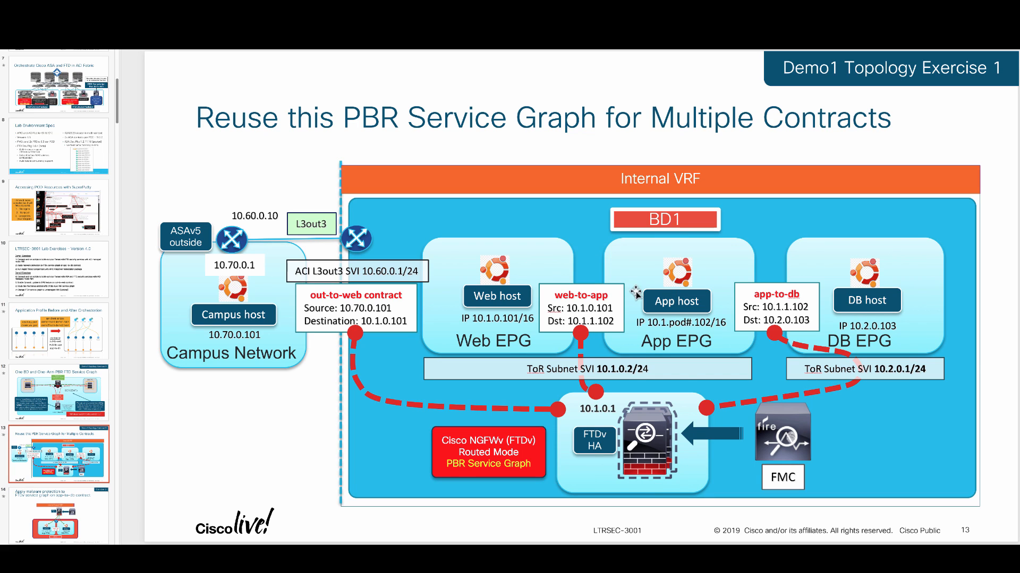
{"action": "mouse_move", "coordinate": [636, 381]}
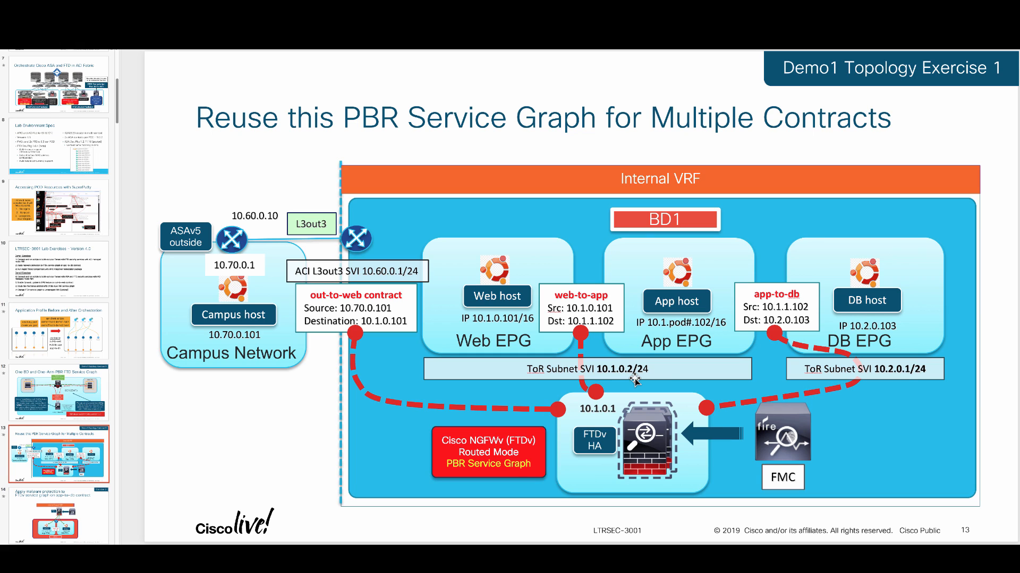
{"action": "mouse_move", "coordinate": [895, 380]}
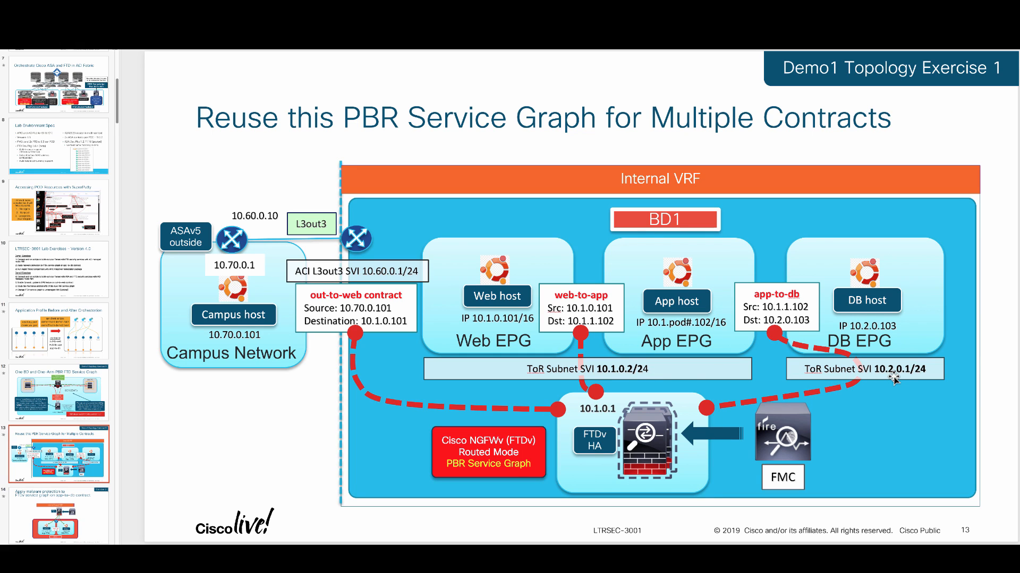
{"action": "mouse_move", "coordinate": [901, 325]}
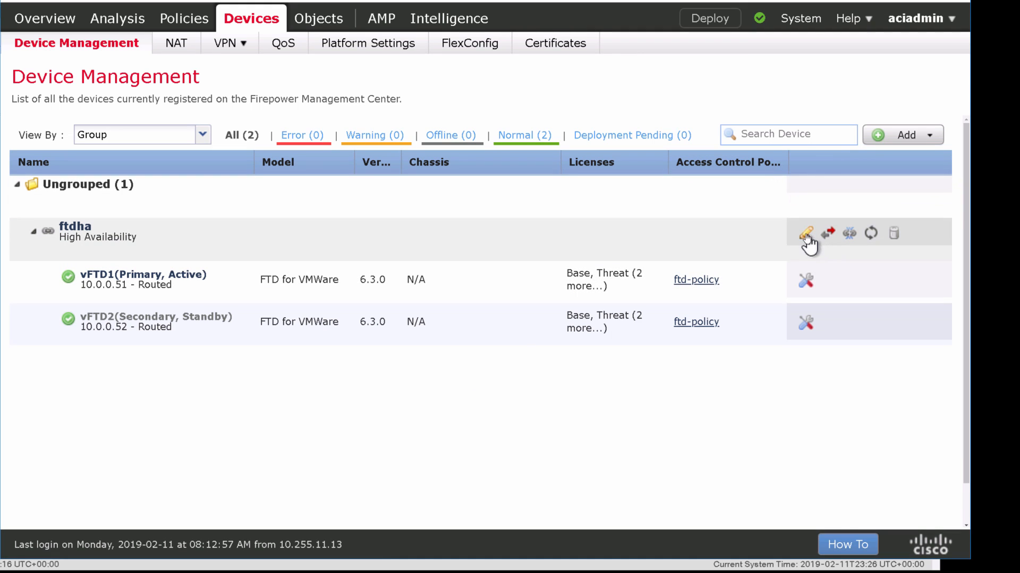
Review the ftdha pair's interfaces, then return to the Access Control policy list
{"action": "left_click", "coordinate": [806, 233]}
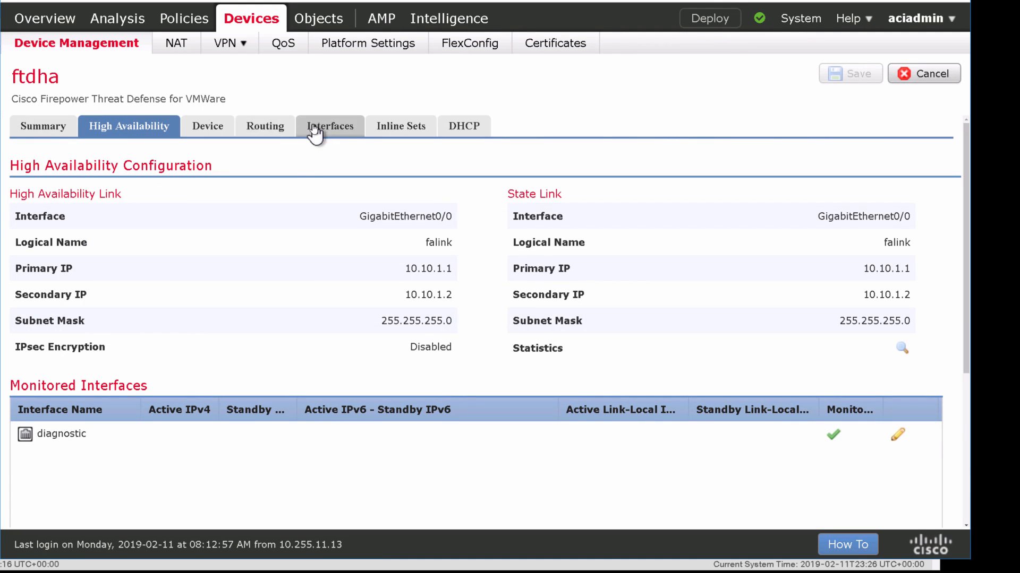
{"action": "left_click", "coordinate": [329, 126]}
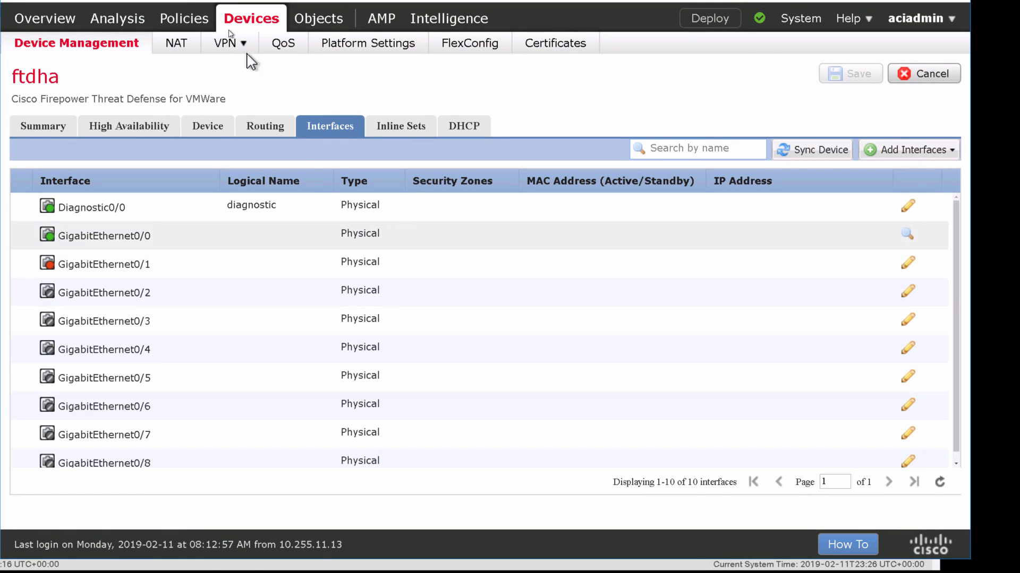
{"action": "left_click", "coordinate": [187, 18]}
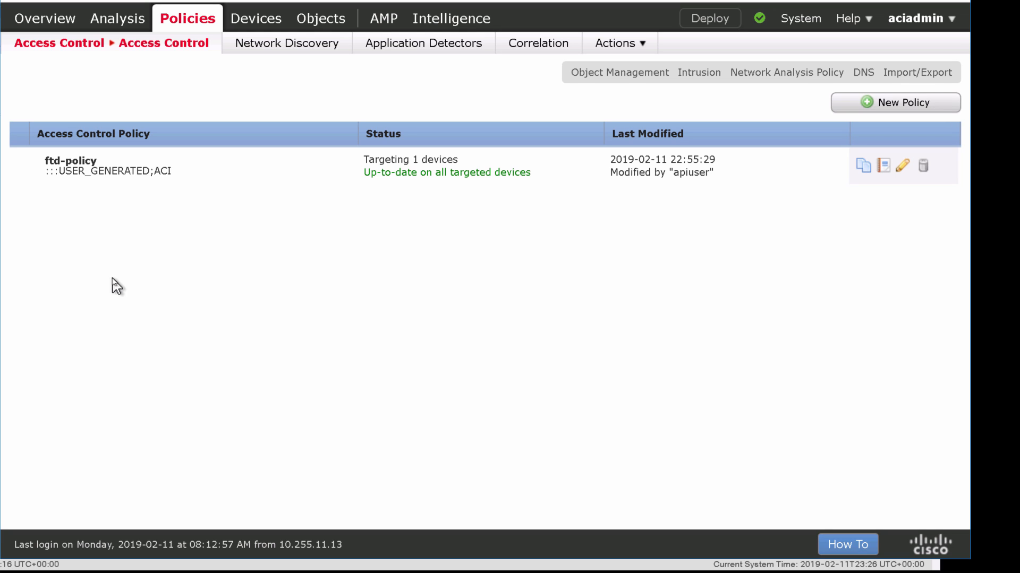
{"action": "mouse_move", "coordinate": [319, 293]}
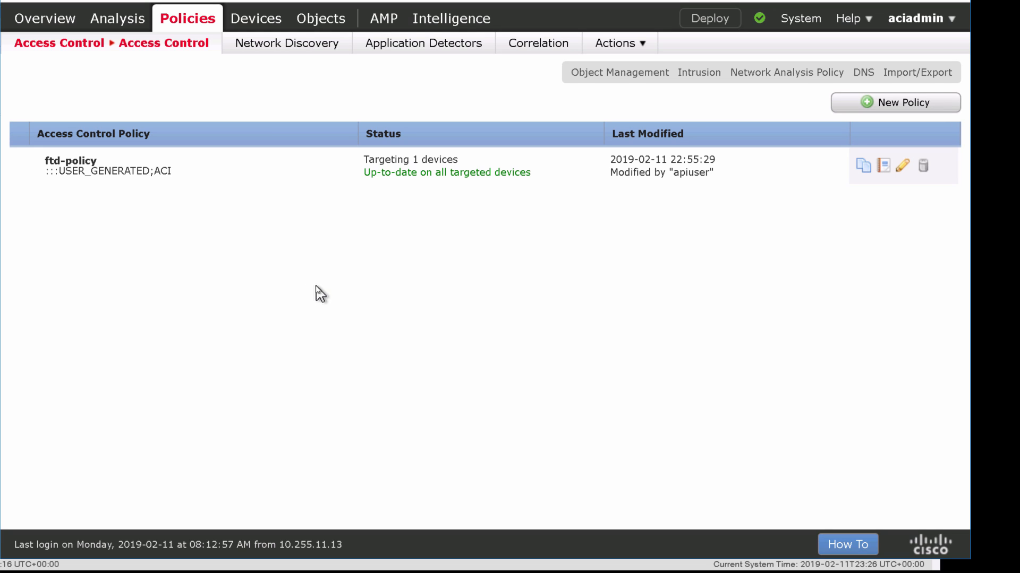
{"action": "mouse_move", "coordinate": [324, 296]}
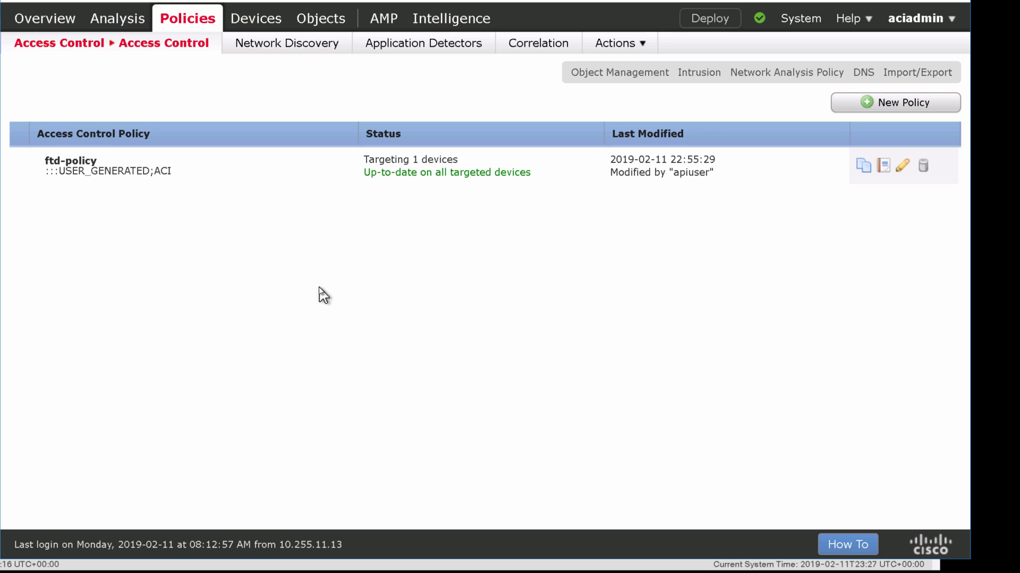
{"action": "left_click", "coordinate": [903, 166]}
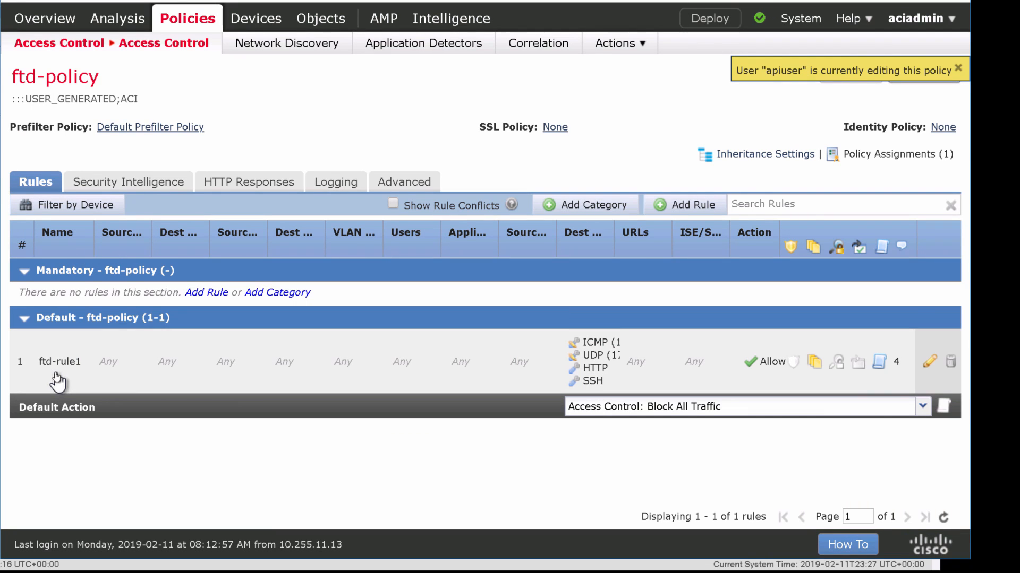
{"action": "mouse_move", "coordinate": [293, 383]}
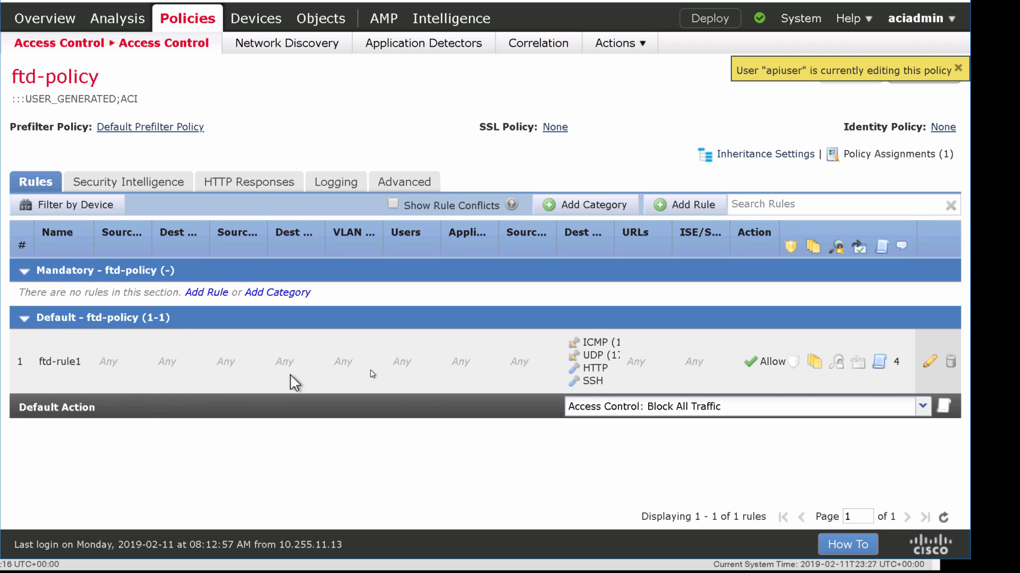
{"action": "mouse_move", "coordinate": [677, 408]}
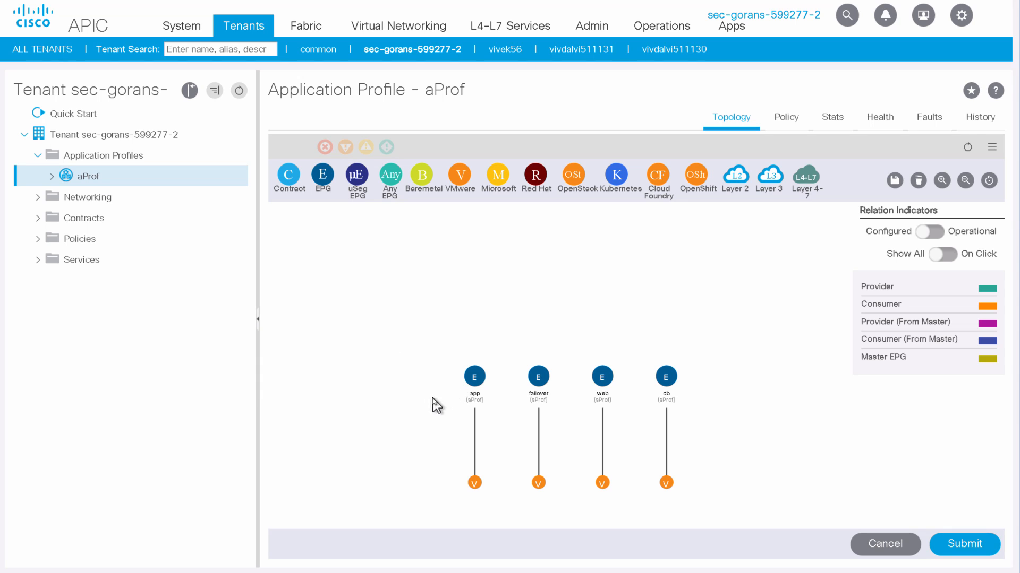
{"action": "mouse_move", "coordinate": [967, 148]}
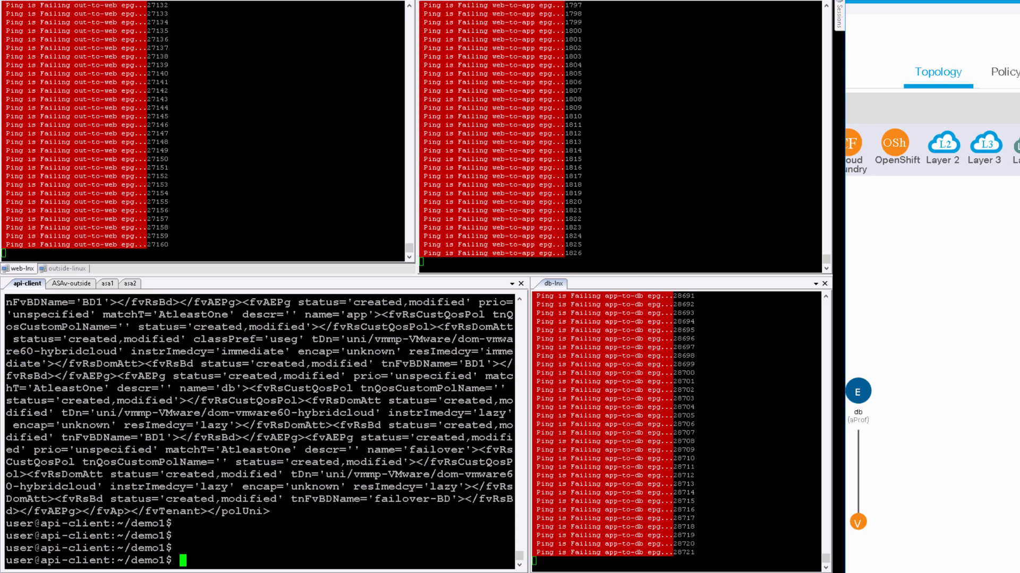
Run ./build-demo1.bash and continue into step 1, creating EPGs, BD, VRF, FTD PBR graph and contracts
{"action": "type", "text": "ls"}
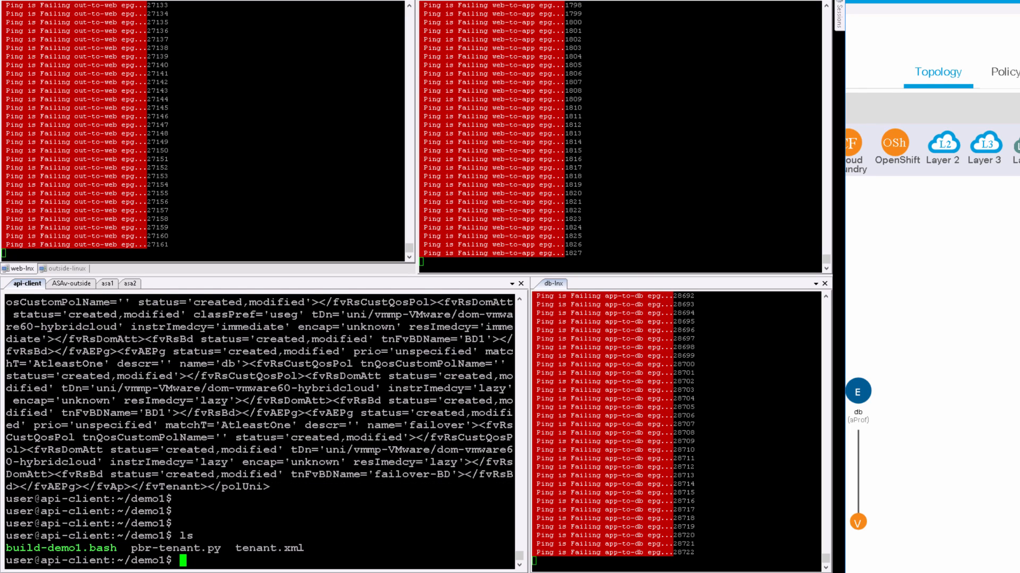
{"action": "type", "text": "./"}
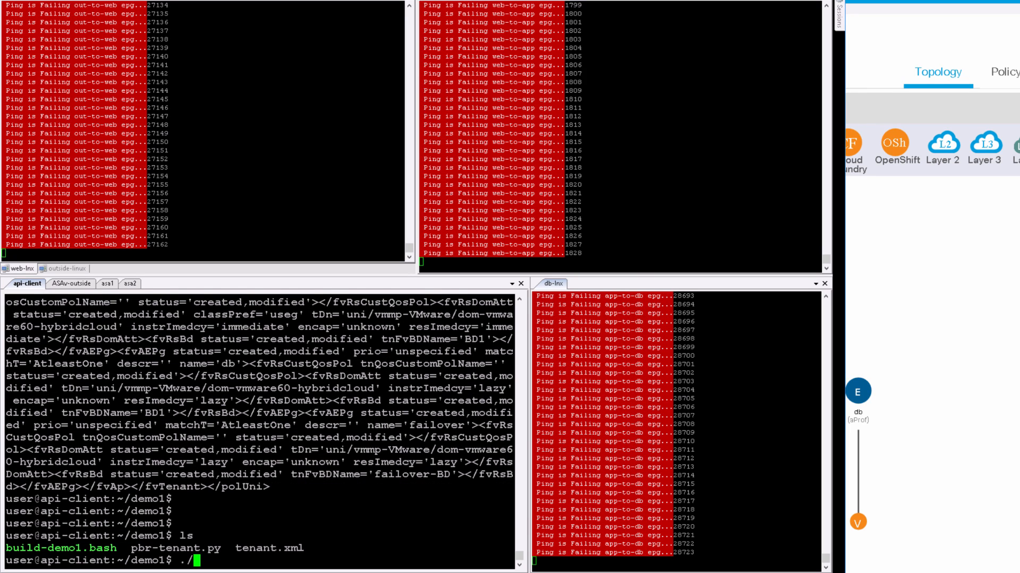
{"action": "type", "text": "build-demo1.bash"}
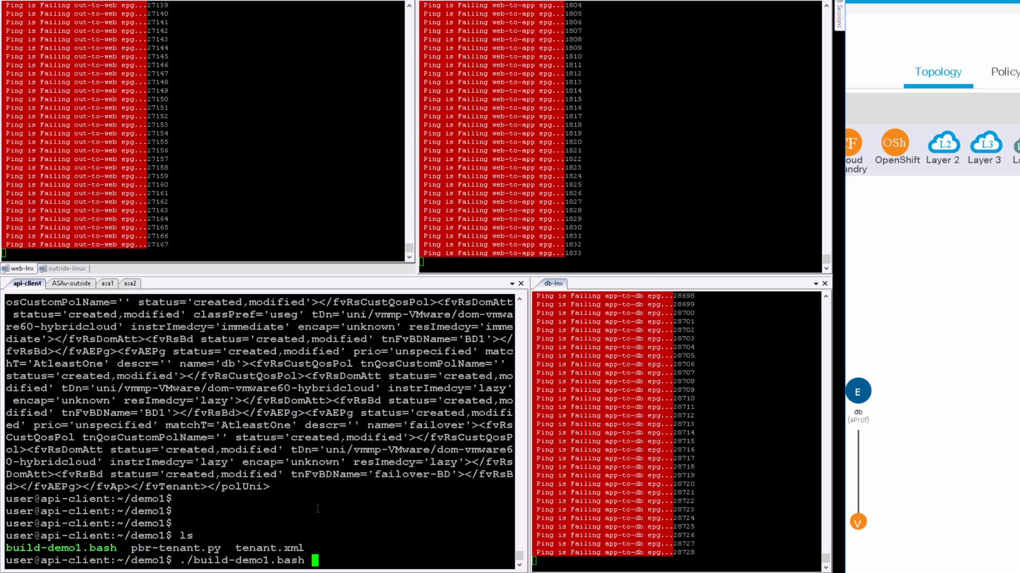
{"action": "key", "text": "enter"}
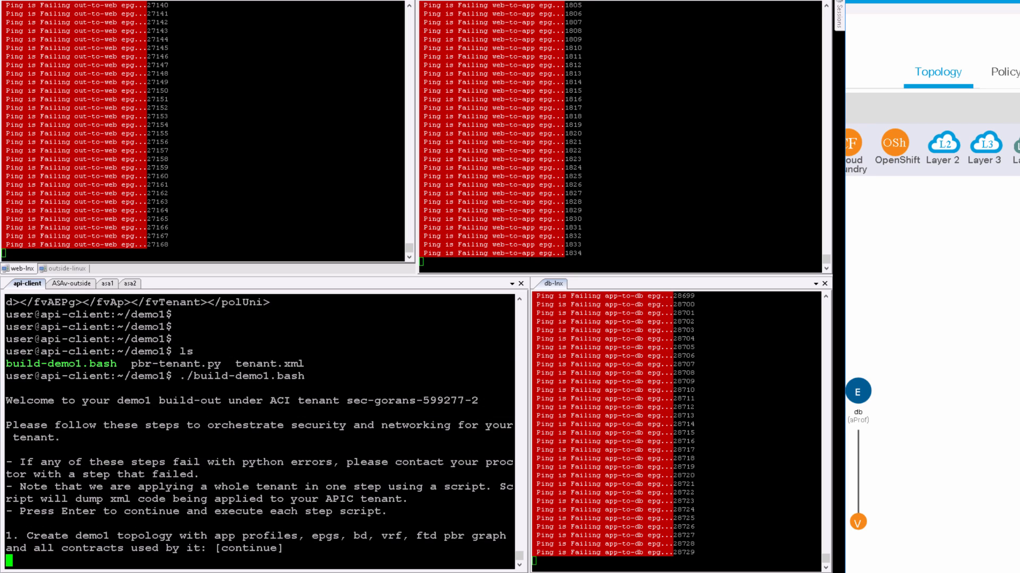
{"action": "key", "text": "enter"}
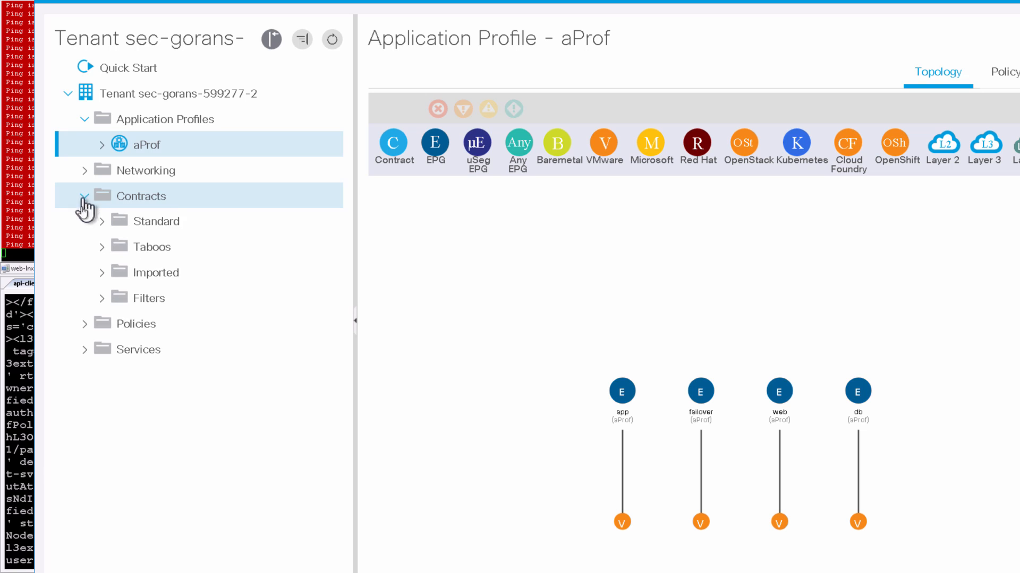
Expand Contracts > Standard to reveal the web-to-app, out-to-web and app-to-db contracts
{"action": "left_click", "coordinate": [102, 221]}
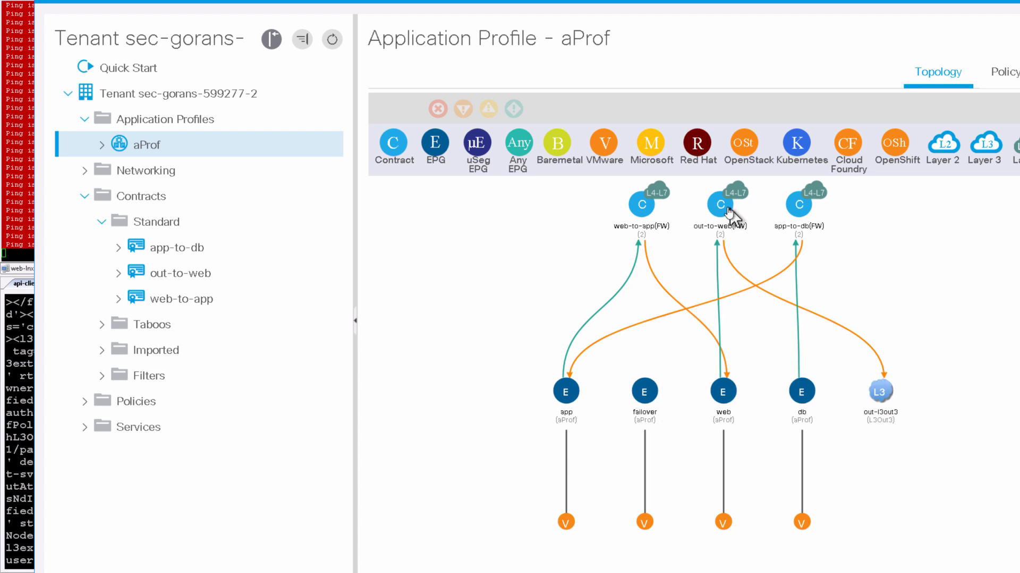
{"action": "mouse_move", "coordinate": [720, 204]}
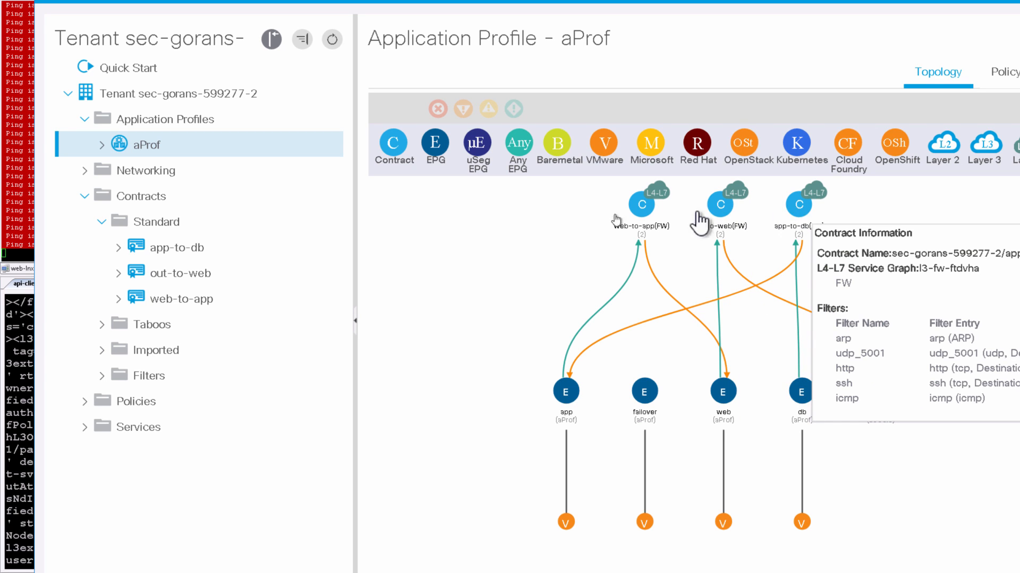
Inspect the app-to-db contract's fabric_only and fabric_to_fw subjects with http, icmp, udp_5001 and ssh filters
{"action": "left_click", "coordinate": [176, 248]}
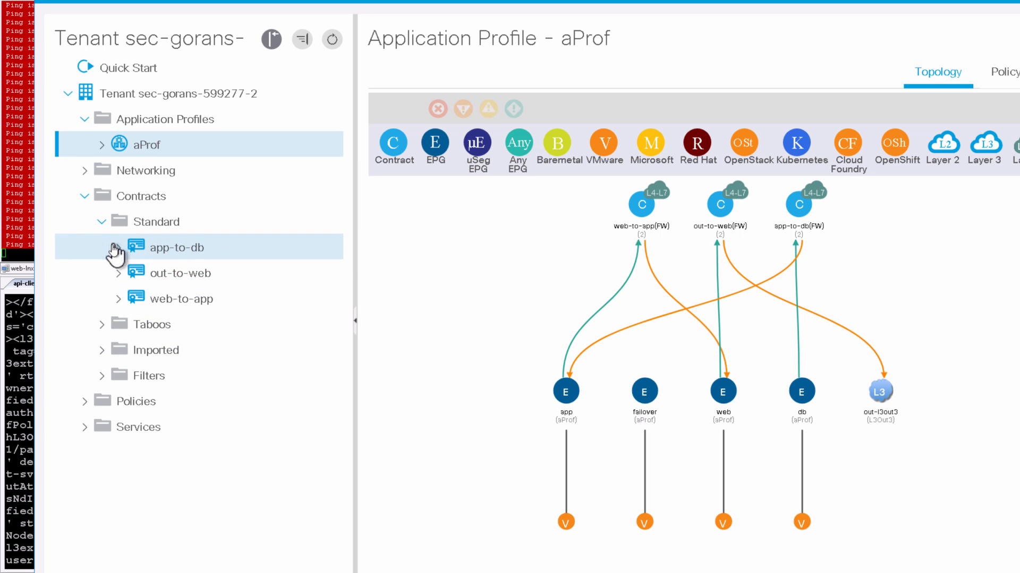
{"action": "left_click", "coordinate": [115, 247]}
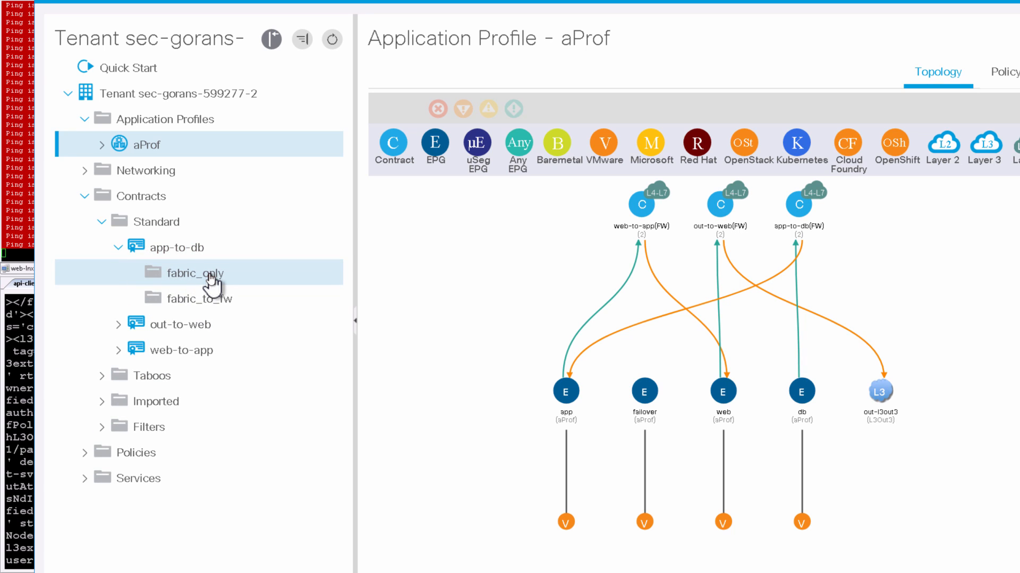
{"action": "left_click", "coordinate": [195, 273]}
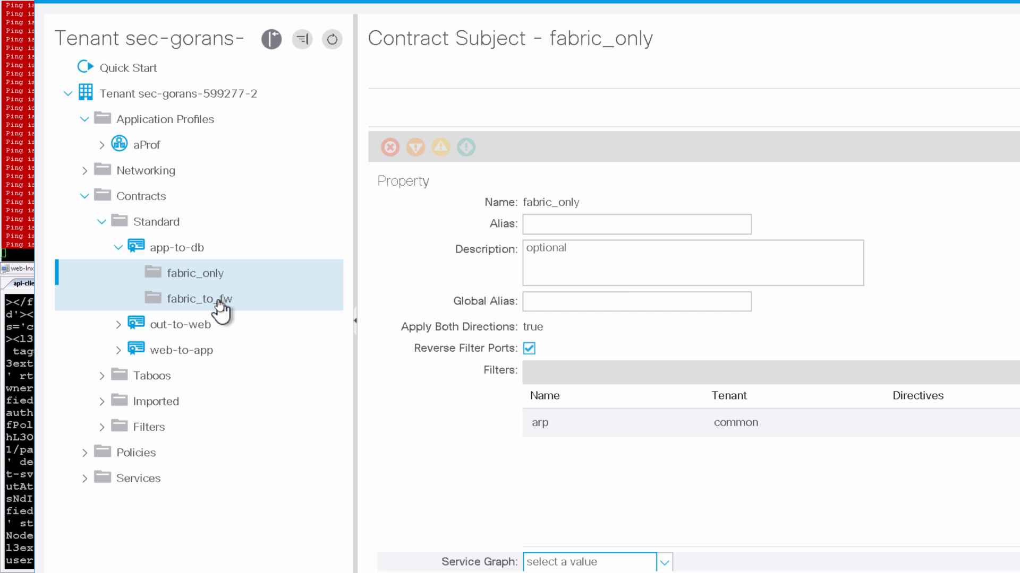
{"action": "left_click", "coordinate": [200, 298]}
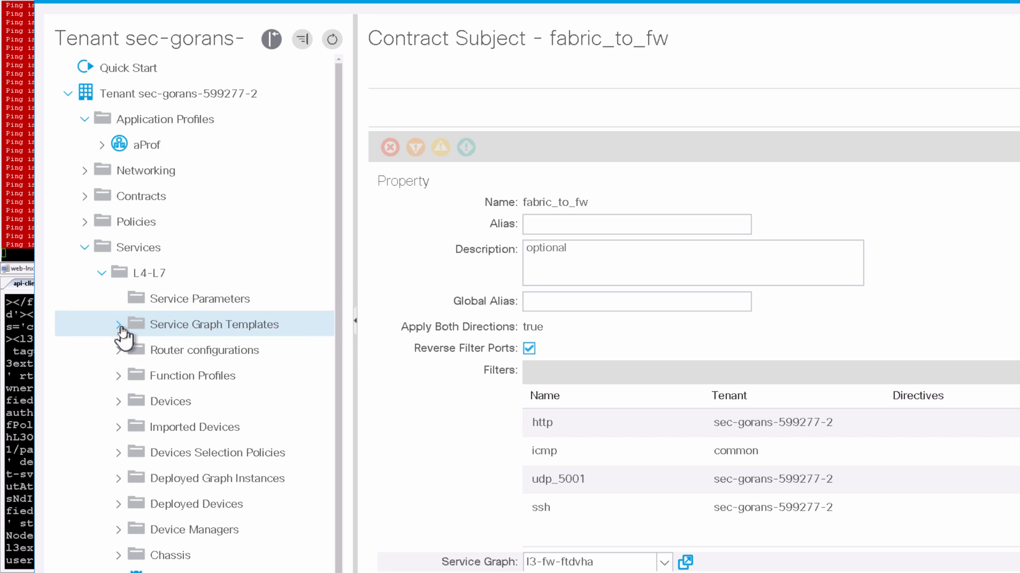
Review the L4-L7 service graph templates and the ftd-group function profile contents
{"action": "left_click", "coordinate": [120, 325]}
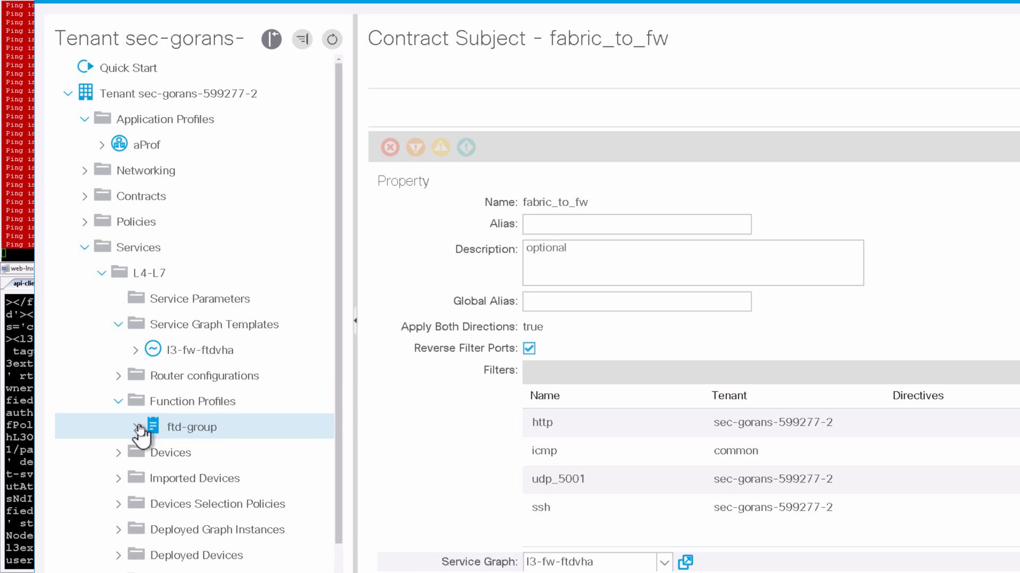
{"action": "left_click", "coordinate": [138, 427]}
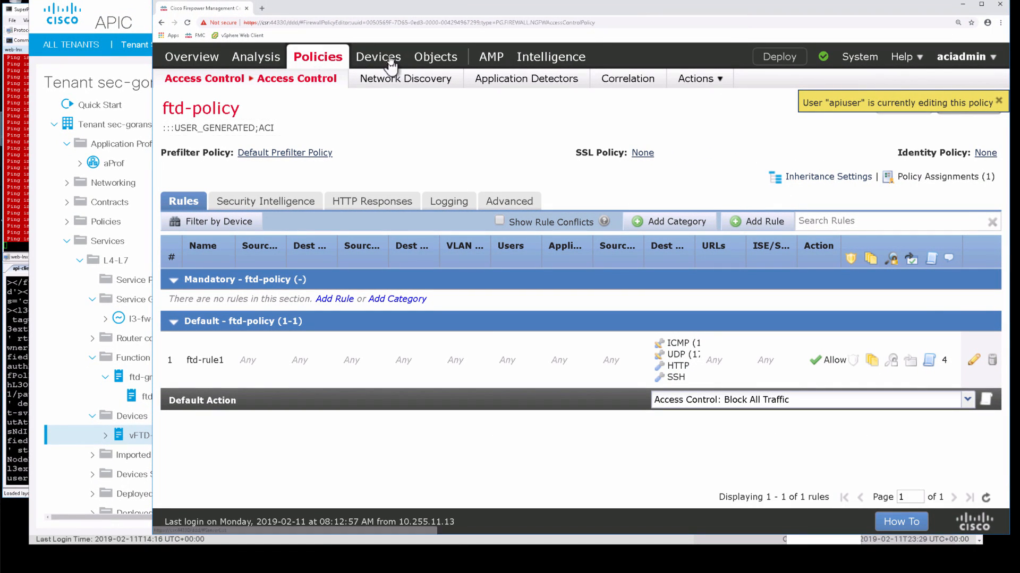
Check the ftdha pair's pending ftd-policy status in Device Management and open it for editing
{"action": "left_click", "coordinate": [378, 56]}
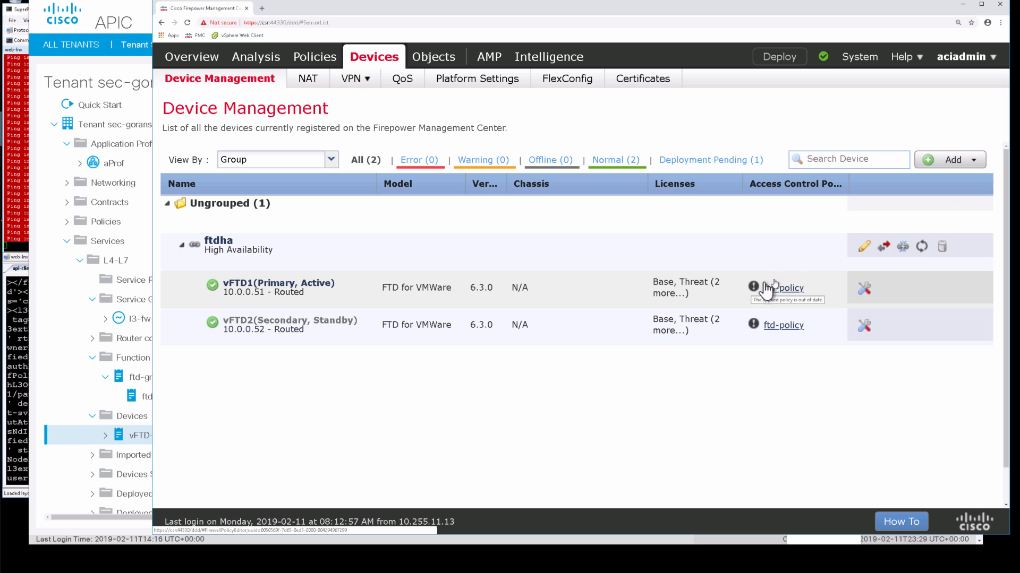
{"action": "left_click", "coordinate": [822, 56]}
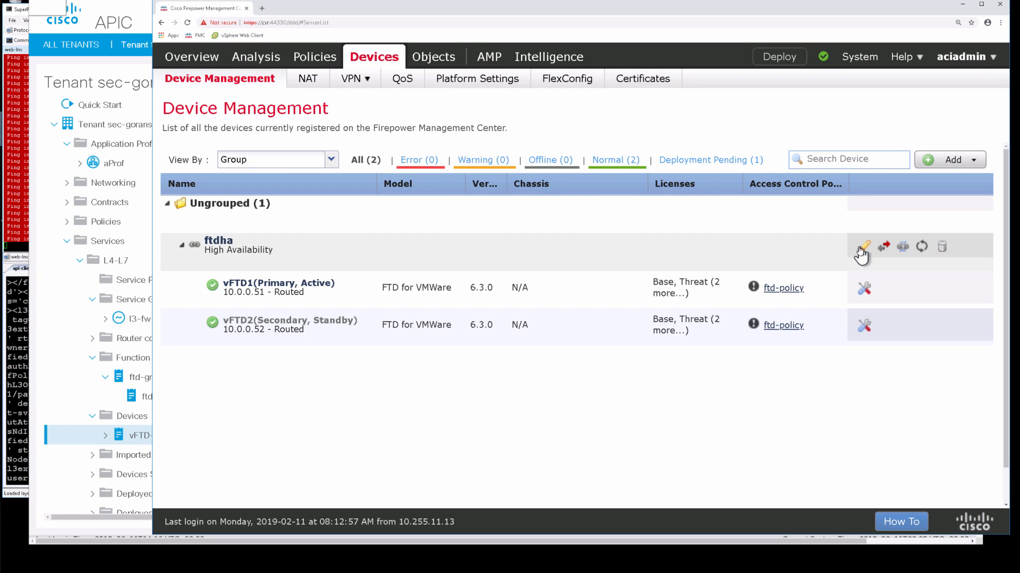
{"action": "left_click", "coordinate": [864, 245]}
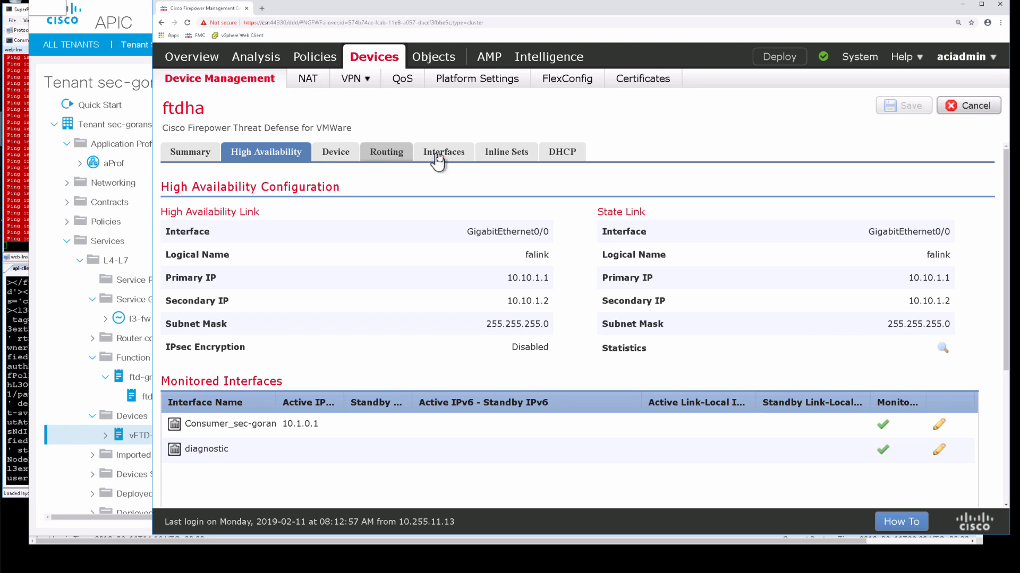
Review ftdha interfaces showing GigabitEthernet0/1 at 10.1.0.1/16 in fw-zone, then return to Access Control
{"action": "left_click", "coordinate": [444, 152]}
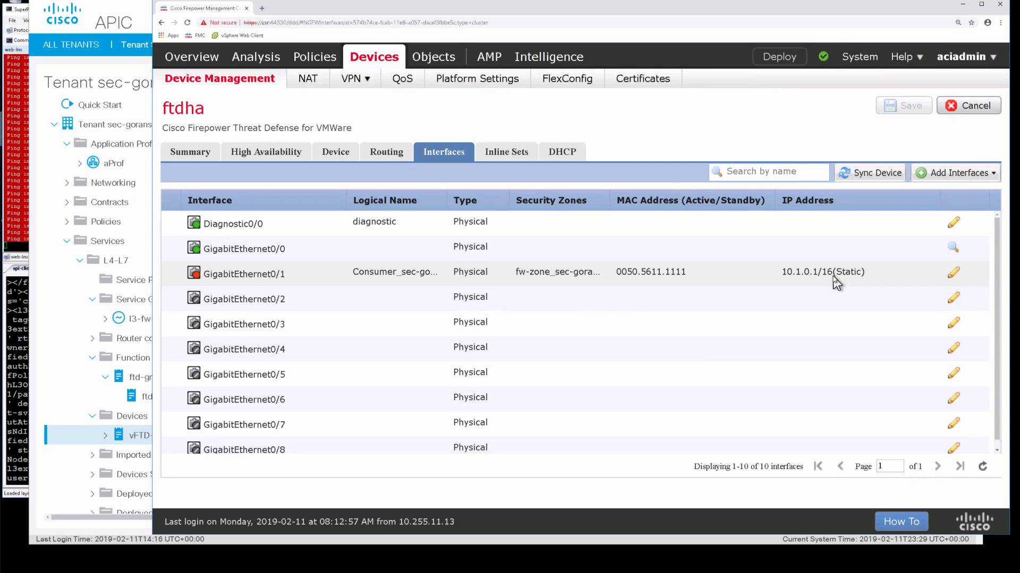
{"action": "mouse_move", "coordinate": [687, 286]}
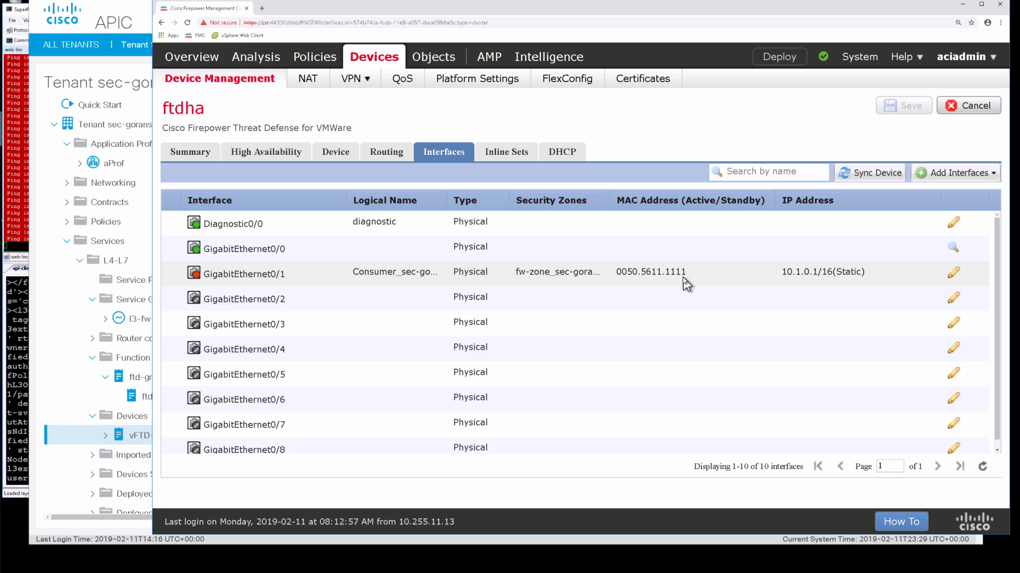
{"action": "mouse_move", "coordinate": [549, 280]}
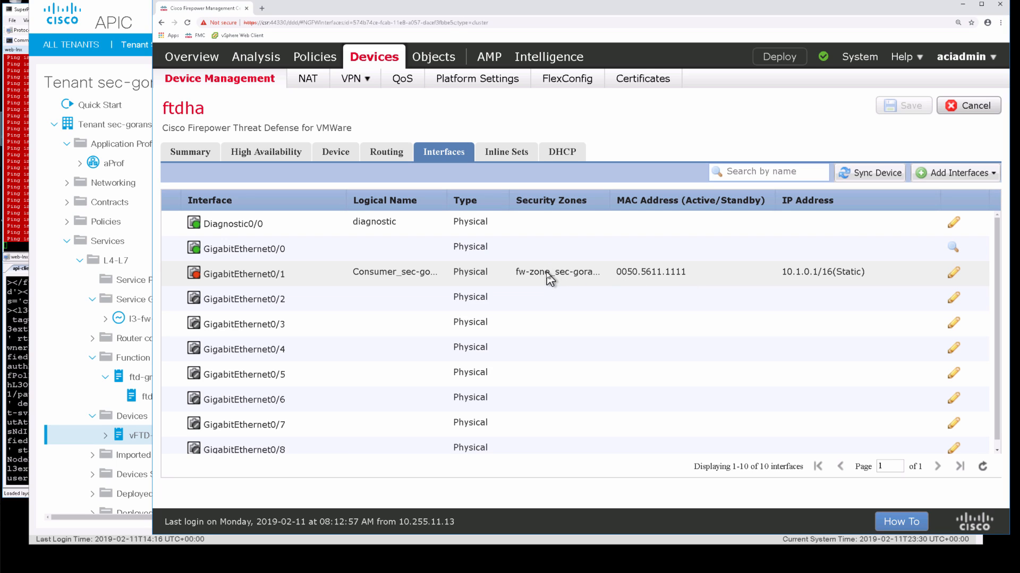
{"action": "mouse_move", "coordinate": [610, 207]}
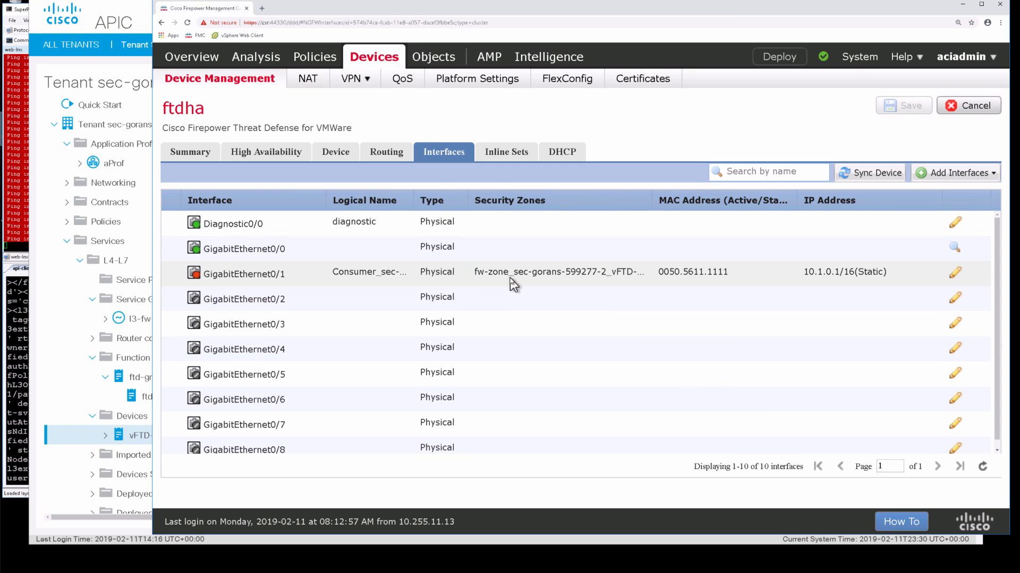
{"action": "mouse_move", "coordinate": [520, 285]}
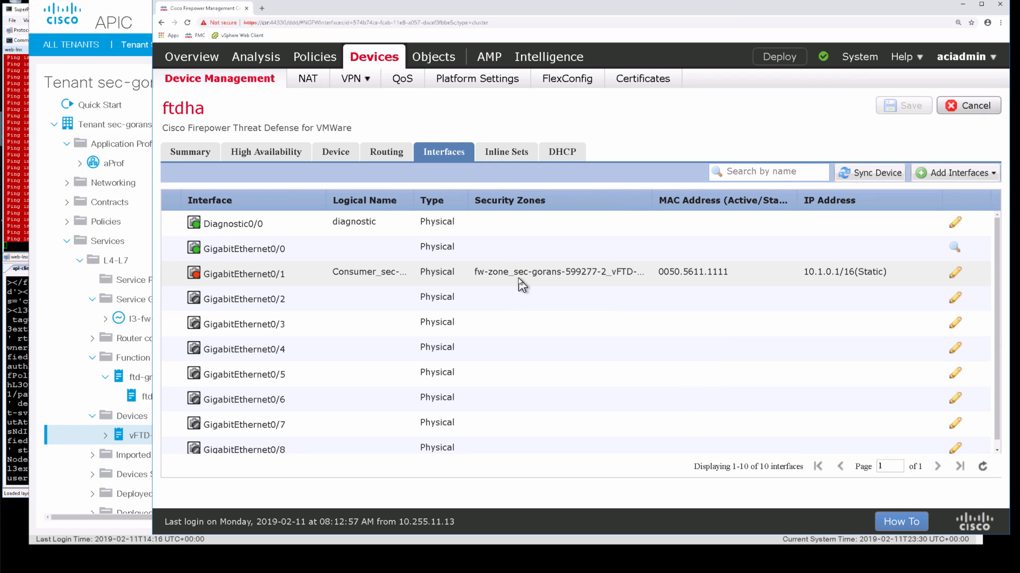
{"action": "mouse_move", "coordinate": [597, 285]}
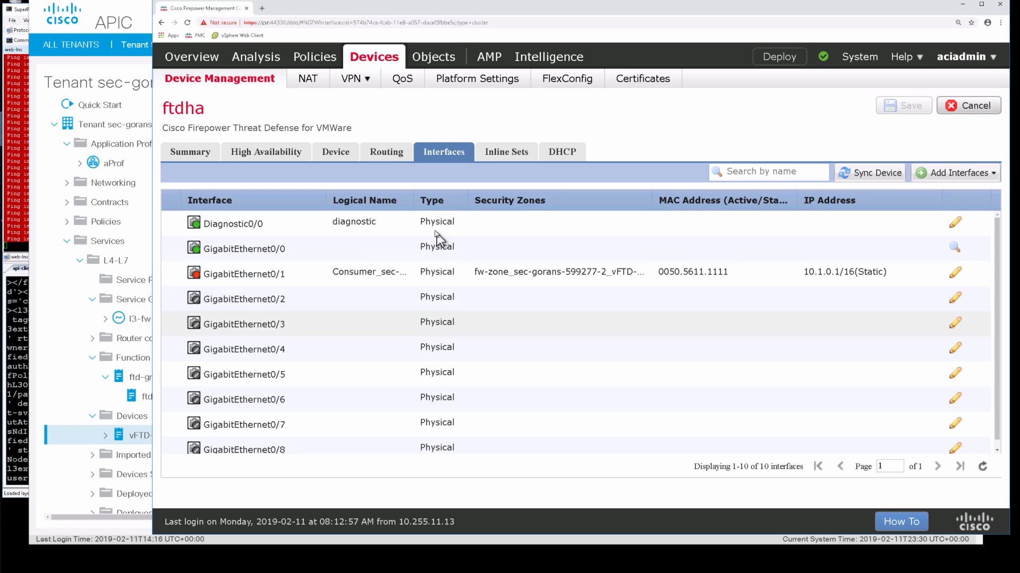
{"action": "left_click", "coordinate": [315, 56]}
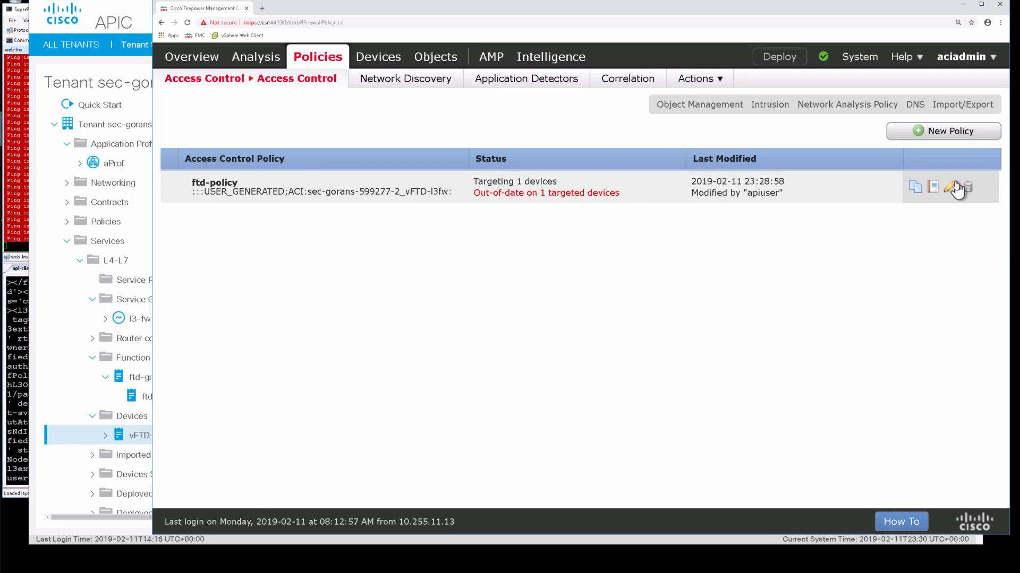
Inspect ftd-rule1 in ftd-policy with fw-zone source and destination zones
{"action": "left_click", "coordinate": [953, 188]}
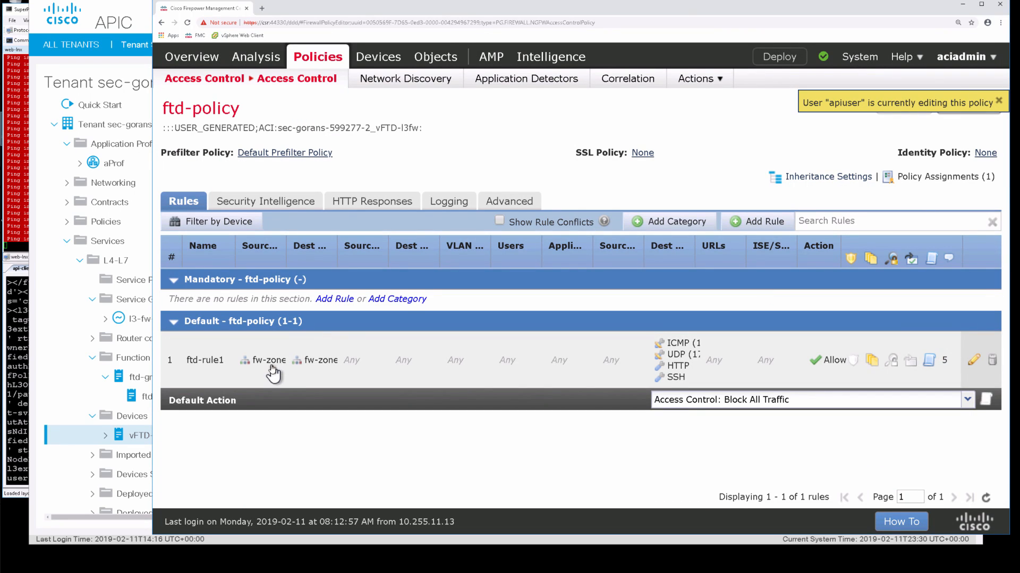
{"action": "mouse_move", "coordinate": [266, 360]}
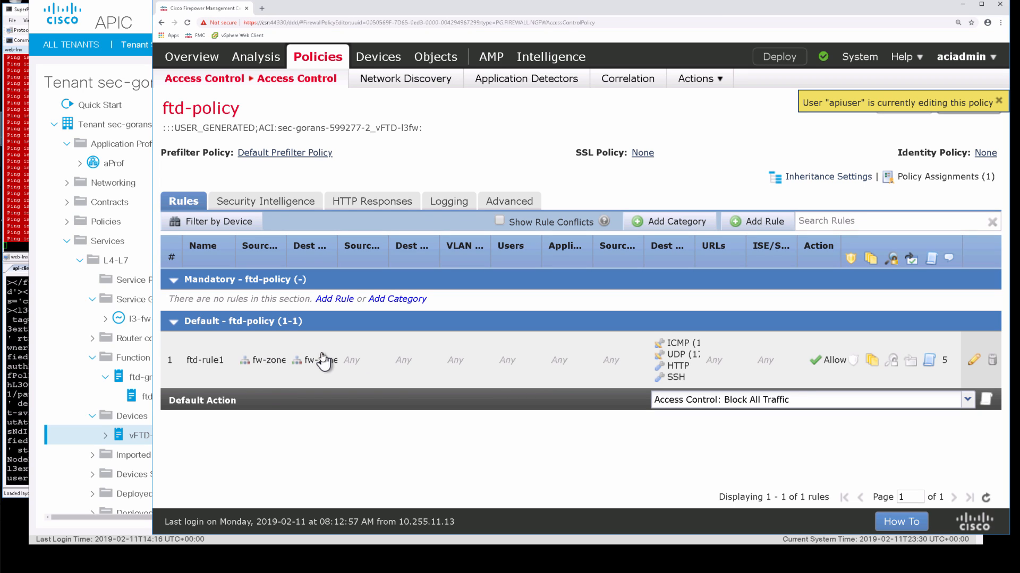
{"action": "left_click", "coordinate": [202, 108]}
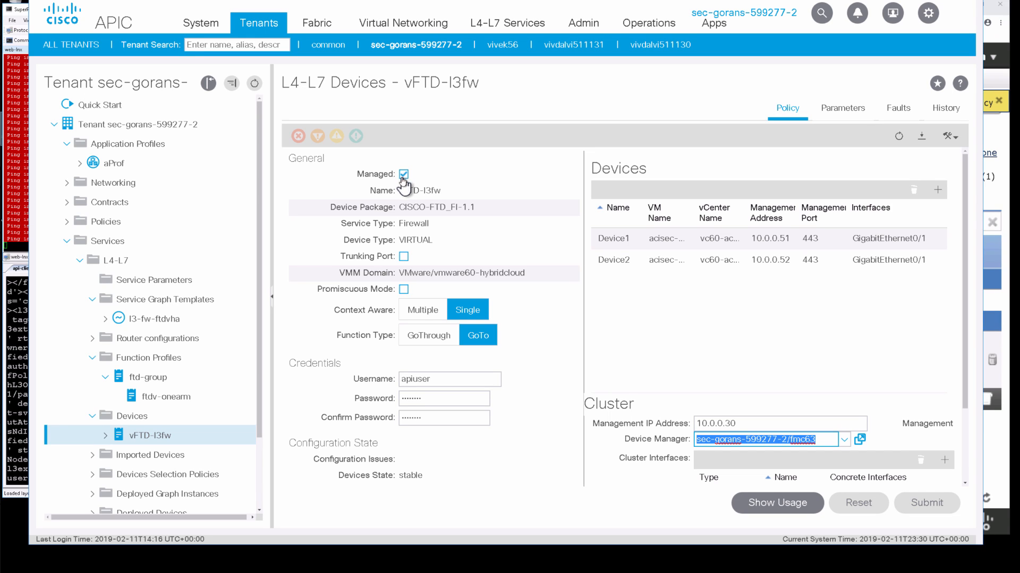
{"action": "mouse_move", "coordinate": [479, 397]}
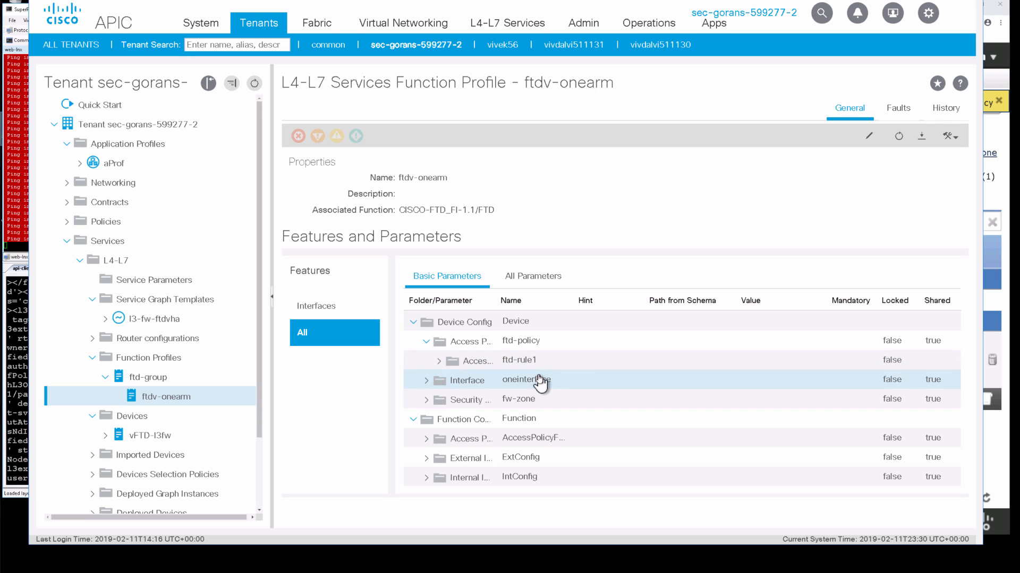
{"action": "mouse_move", "coordinate": [779, 207]}
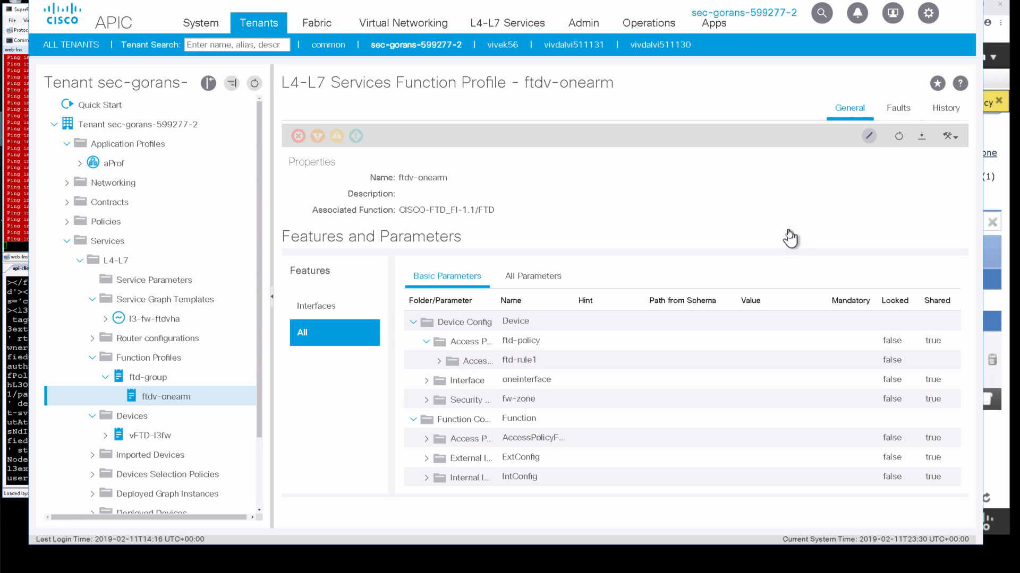
{"action": "left_click", "coordinate": [867, 136]}
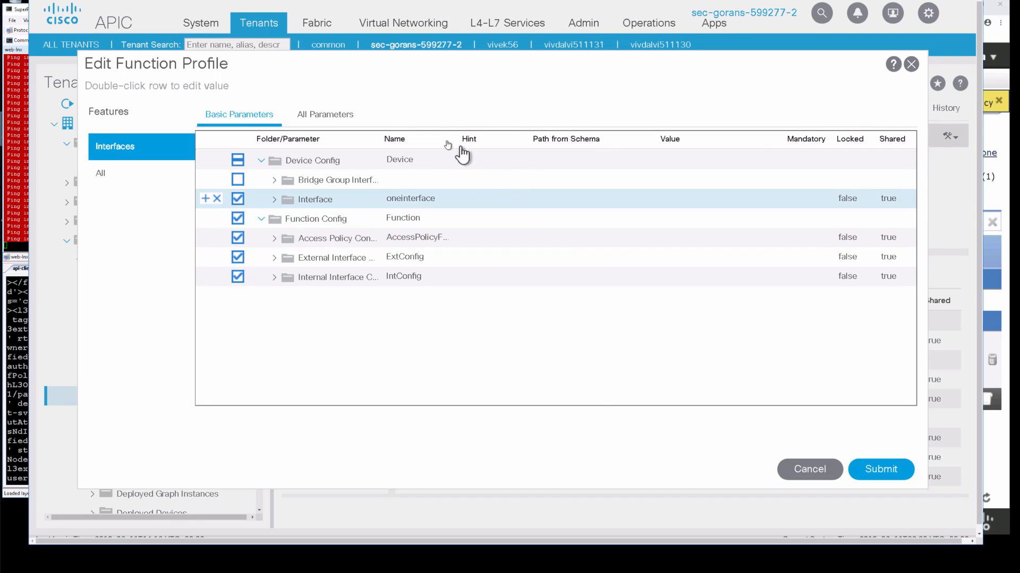
{"action": "left_click", "coordinate": [325, 114]}
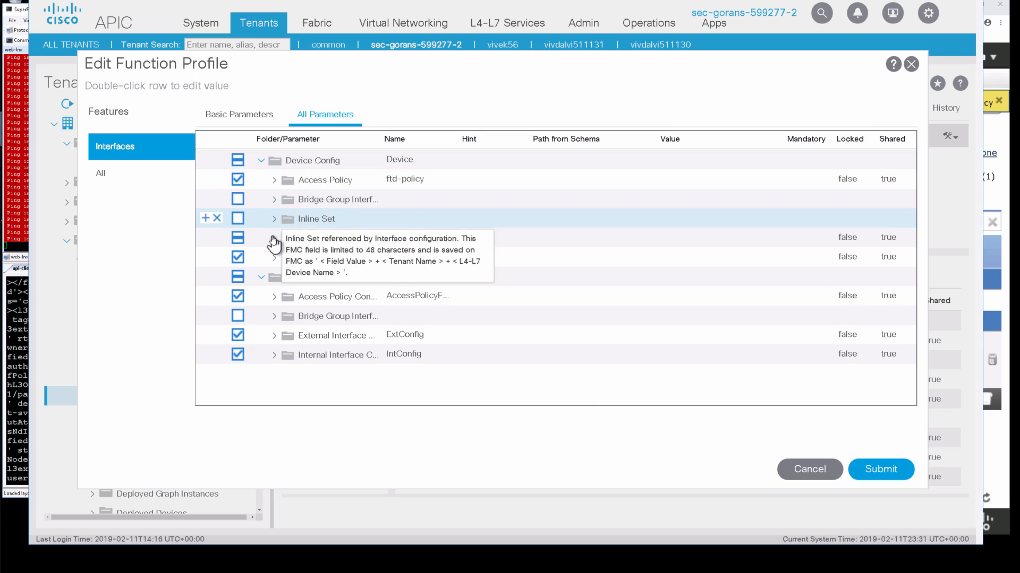
{"action": "left_click", "coordinate": [273, 237]}
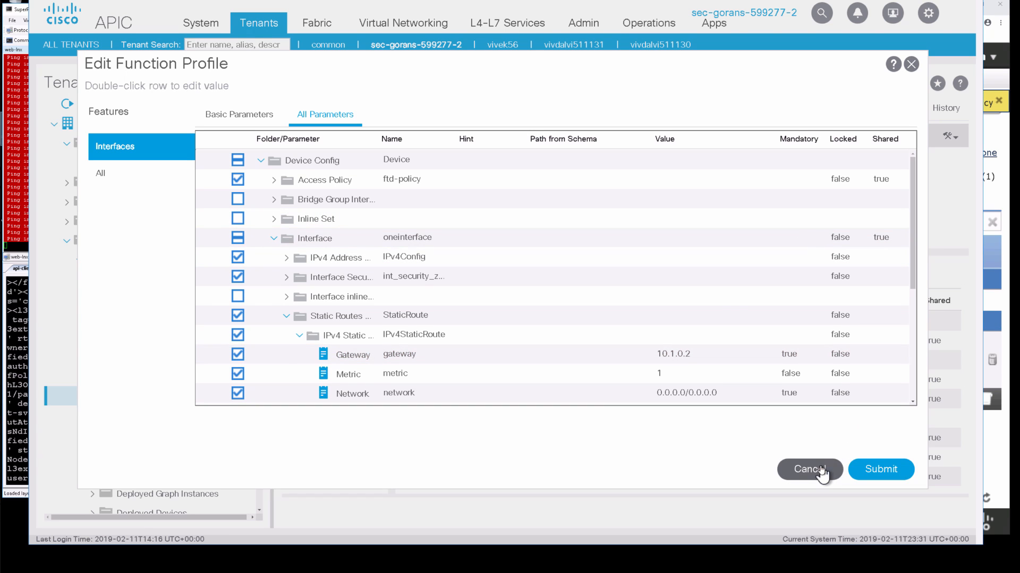
{"action": "left_click", "coordinate": [809, 469]}
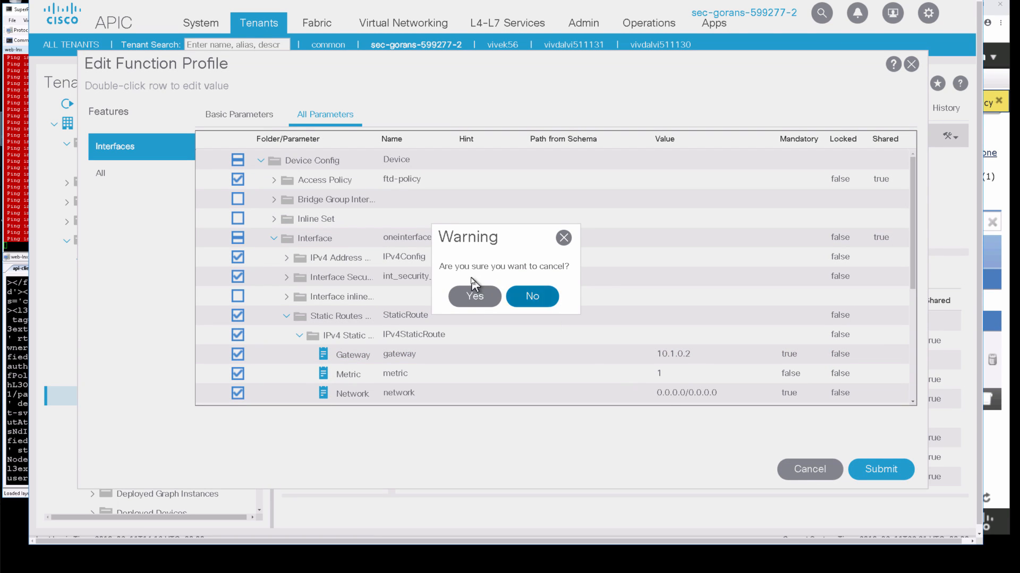
{"action": "left_click", "coordinate": [473, 296]}
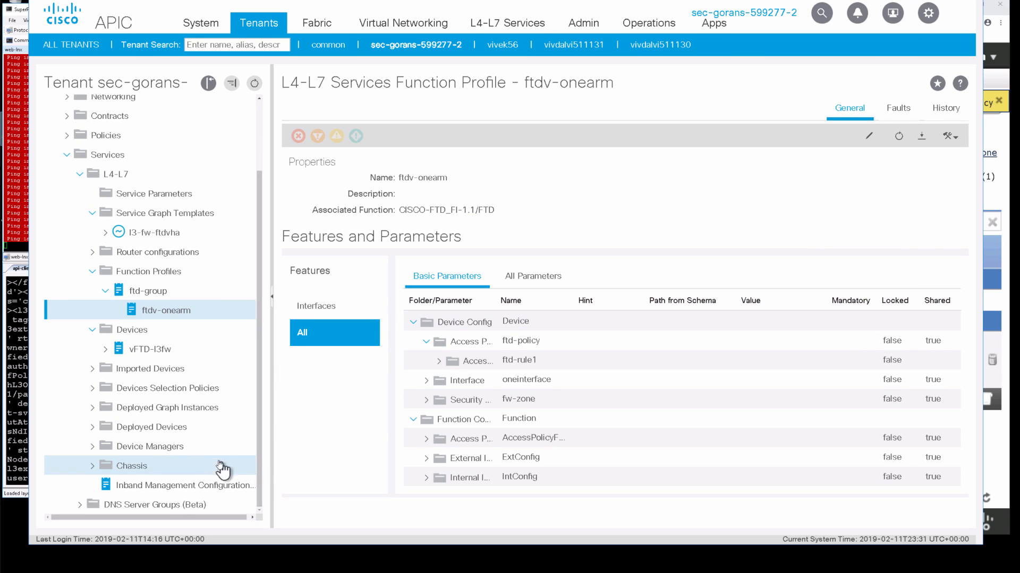
{"action": "mouse_move", "coordinate": [92, 432]}
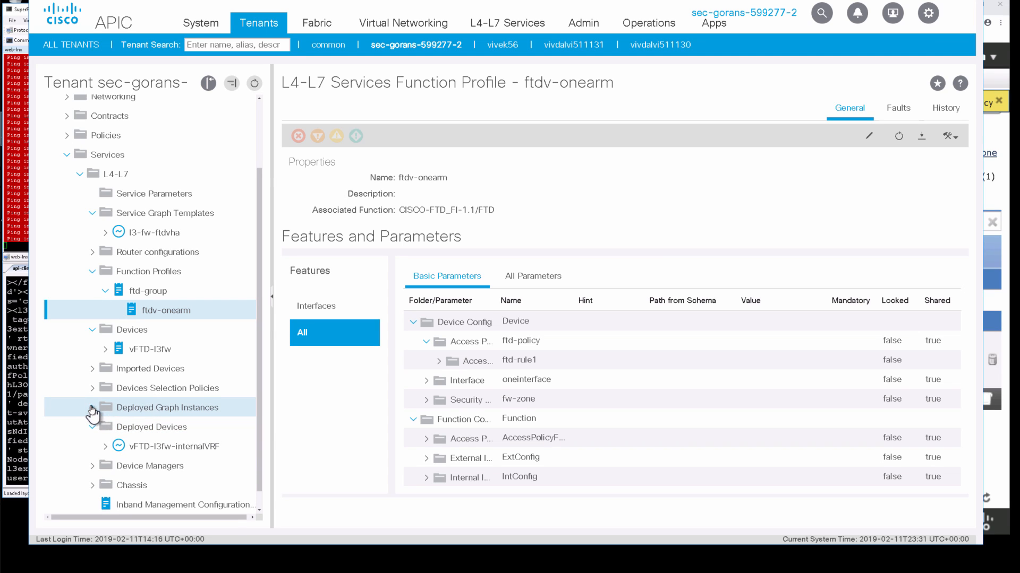
View the deployed vFTD-l3fw-internalVRF device and load the app-to-db graph instance topology
{"action": "left_click", "coordinate": [94, 408]}
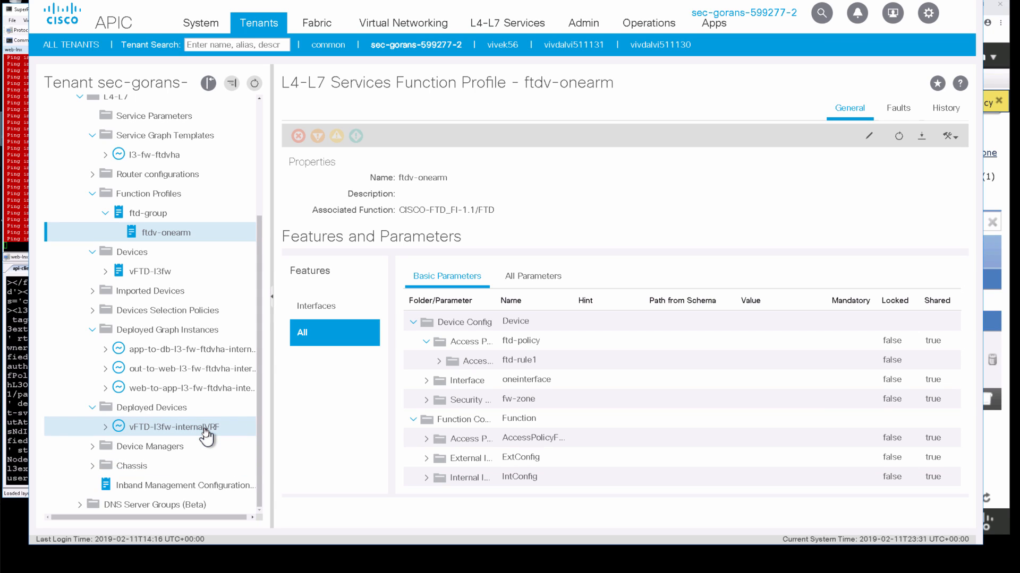
{"action": "left_click", "coordinate": [173, 427]}
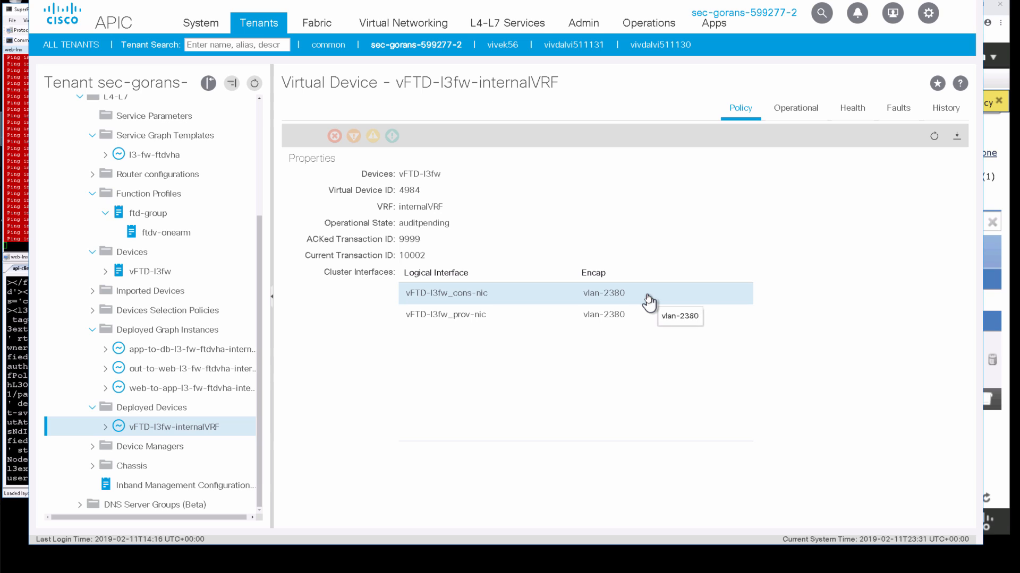
{"action": "mouse_move", "coordinate": [254, 407]}
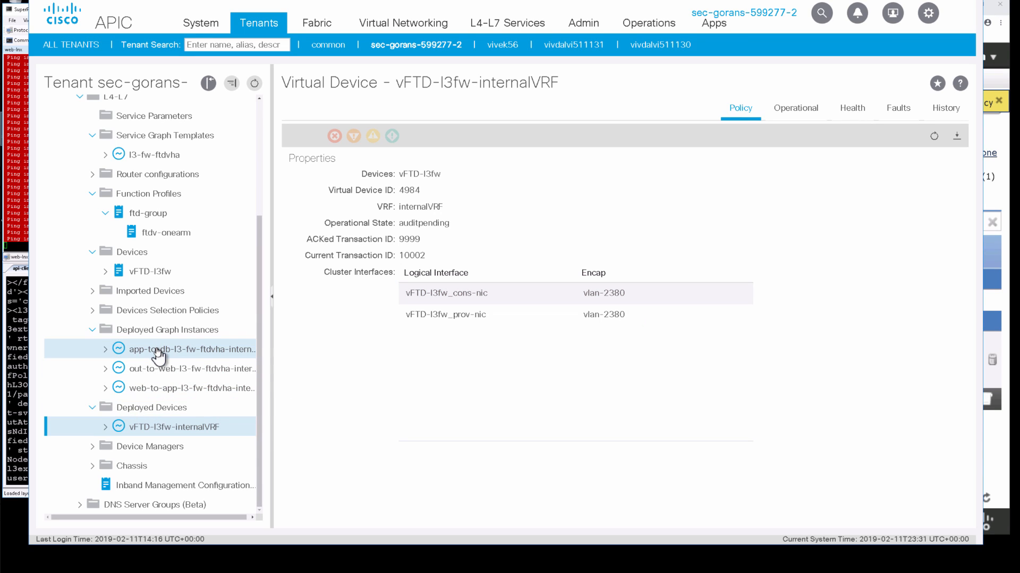
{"action": "left_click", "coordinate": [192, 349]}
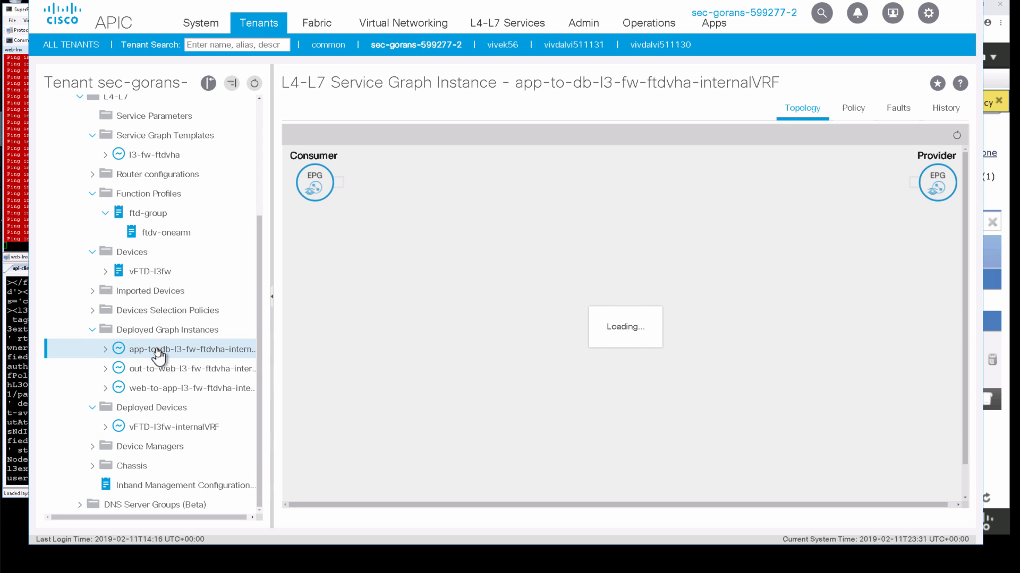
{"action": "mouse_move", "coordinate": [104, 353]}
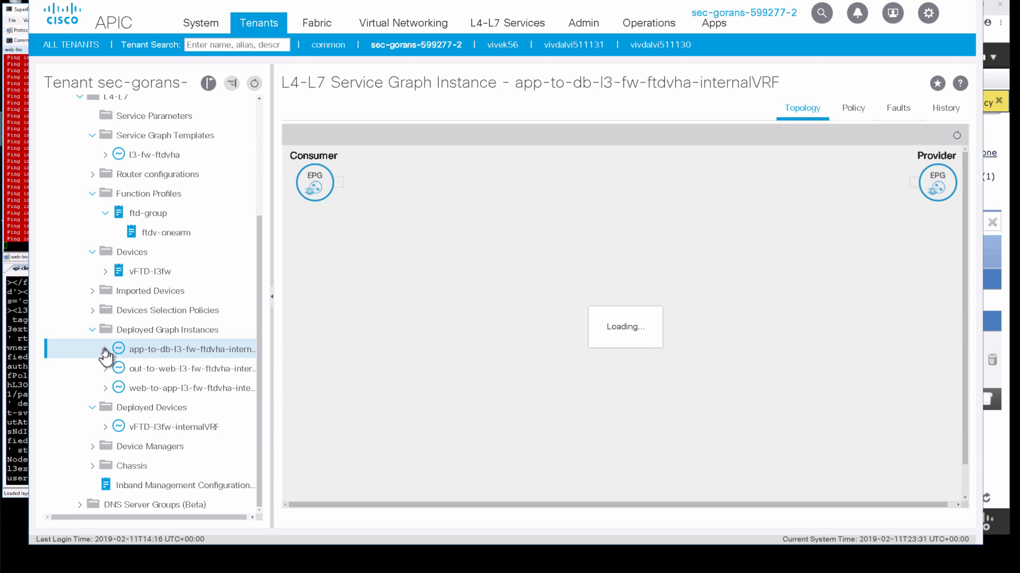
Review Function Node N1's GoTo parameters: ftd-policy, oneinterface and fw-zone
{"action": "left_click", "coordinate": [104, 350]}
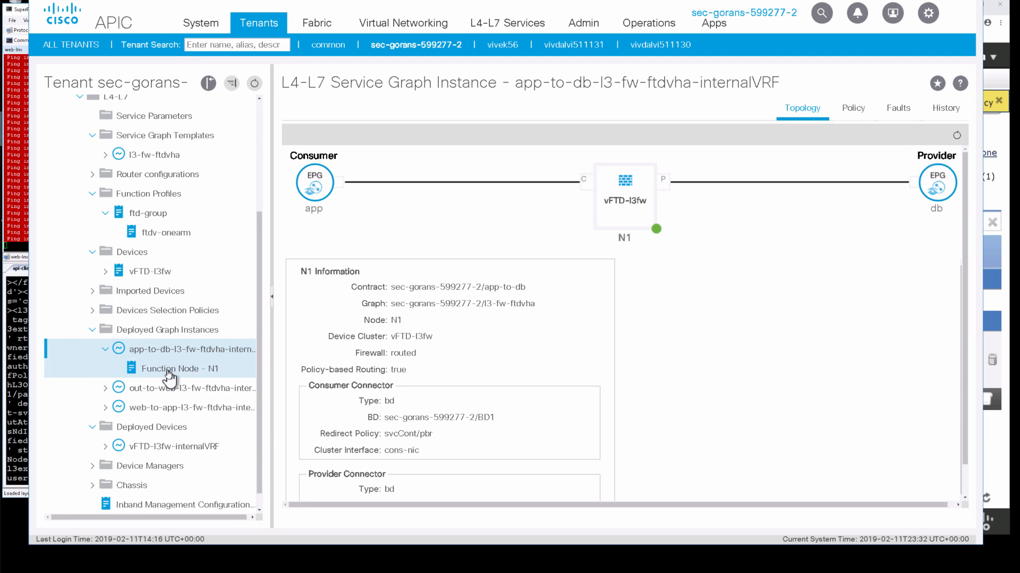
{"action": "left_click", "coordinate": [179, 368]}
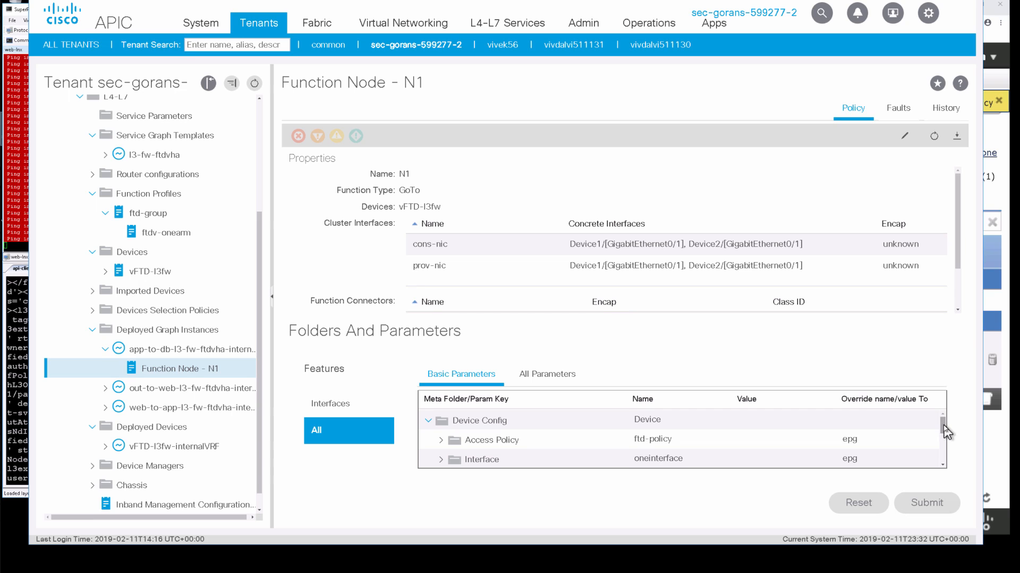
{"action": "scroll", "scroll_direction": "down", "scroll_amount": 3}
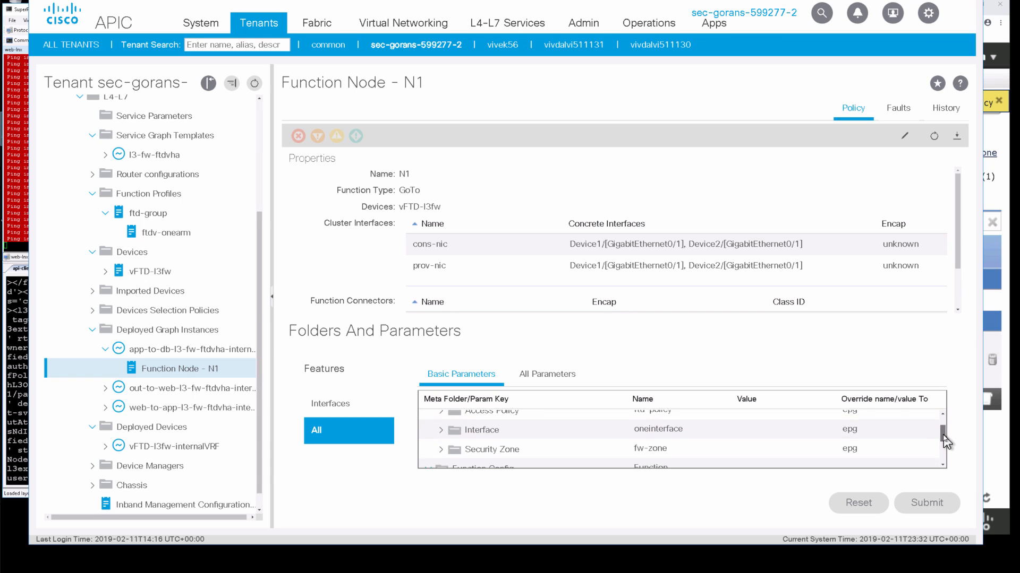
{"action": "scroll", "scroll_direction": "down", "scroll_amount": 3}
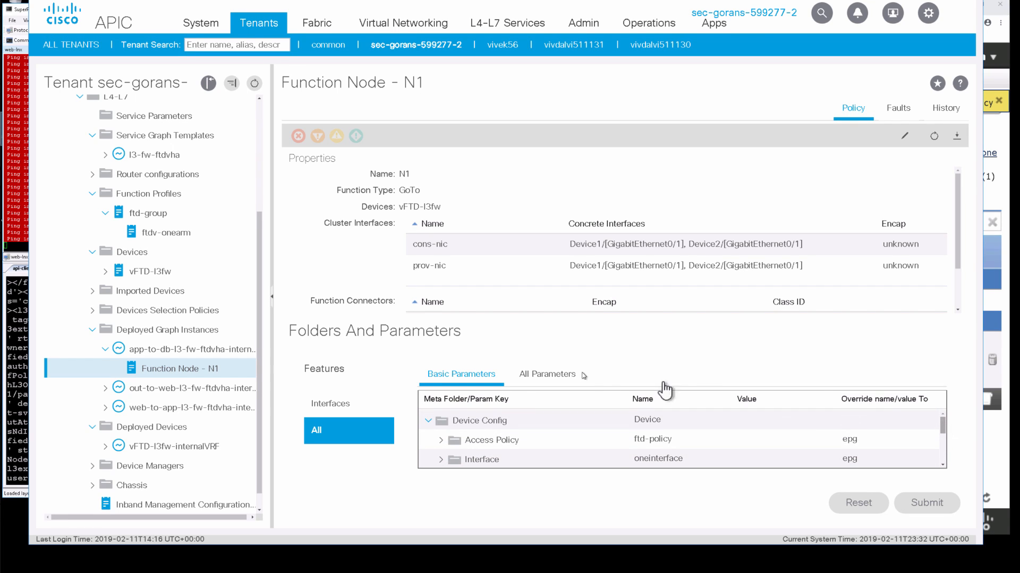
{"action": "mouse_move", "coordinate": [404, 384]}
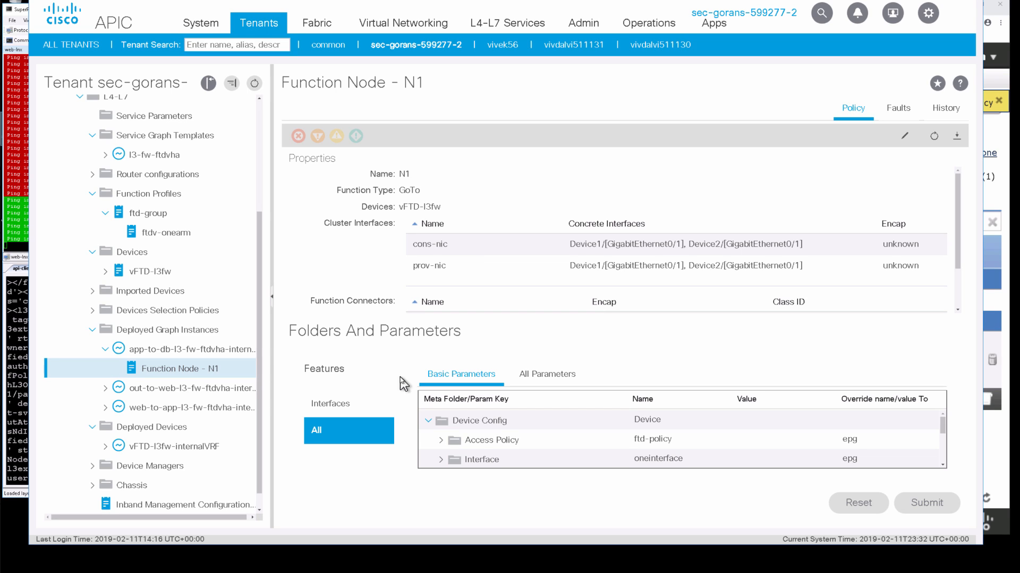
{"action": "mouse_move", "coordinate": [382, 280]}
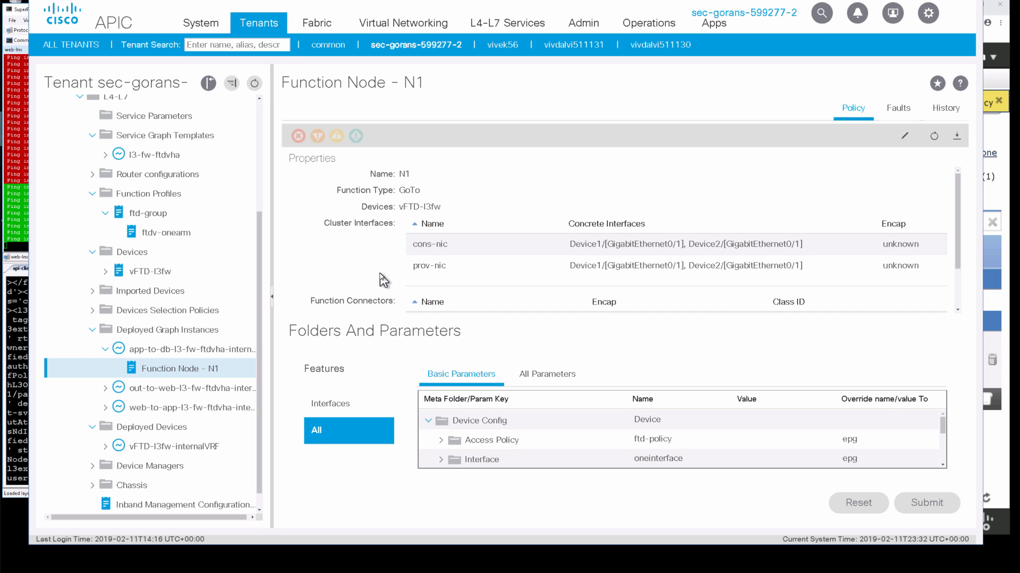
{"action": "mouse_move", "coordinate": [330, 403]}
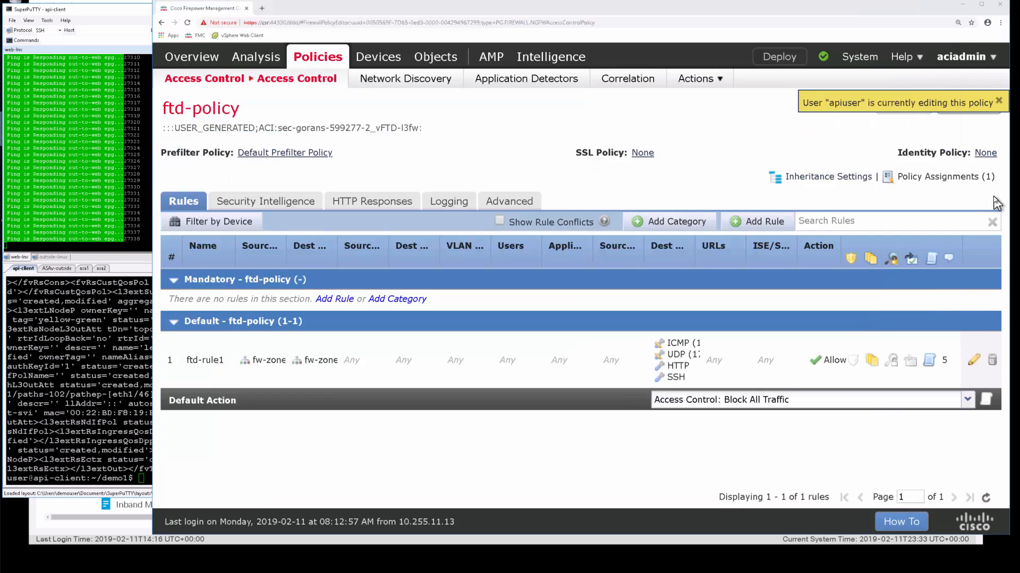
Navigate to Devices > Device Management showing the ftdha pair with vFTD1 active, vFTD2 standby
{"action": "left_click", "coordinate": [362, 128]}
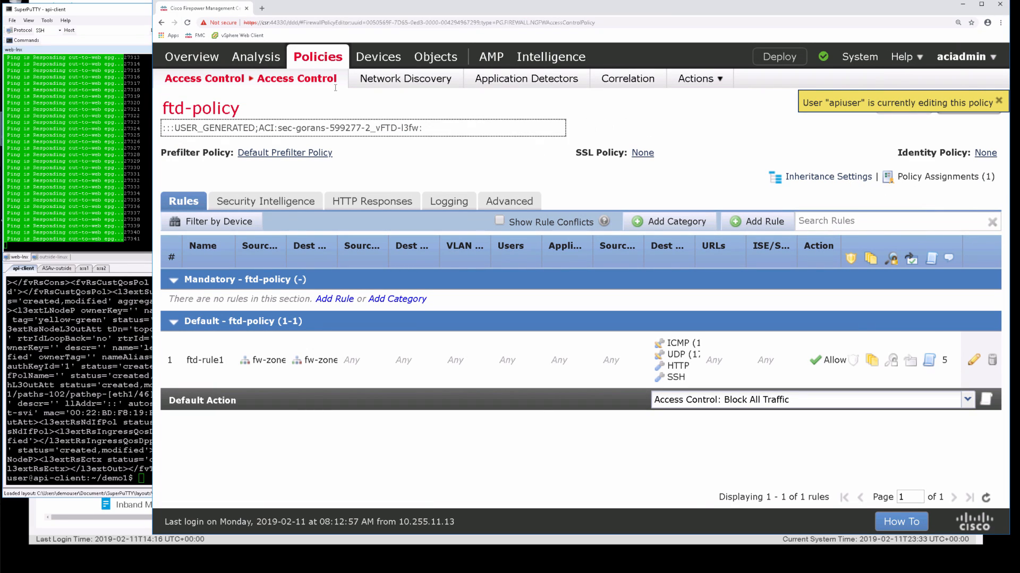
{"action": "left_click", "coordinate": [378, 56]}
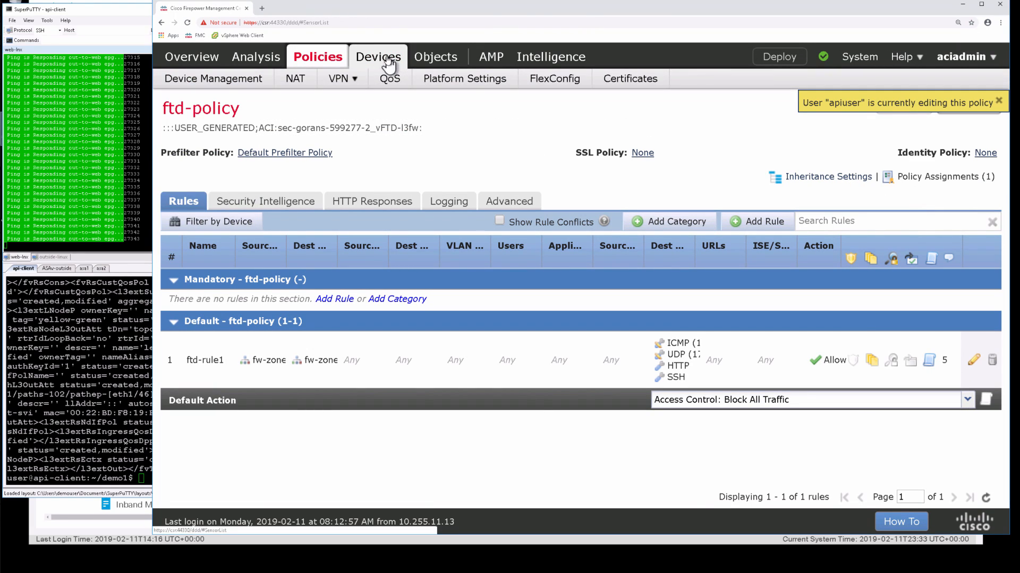
{"action": "left_click", "coordinate": [374, 57]}
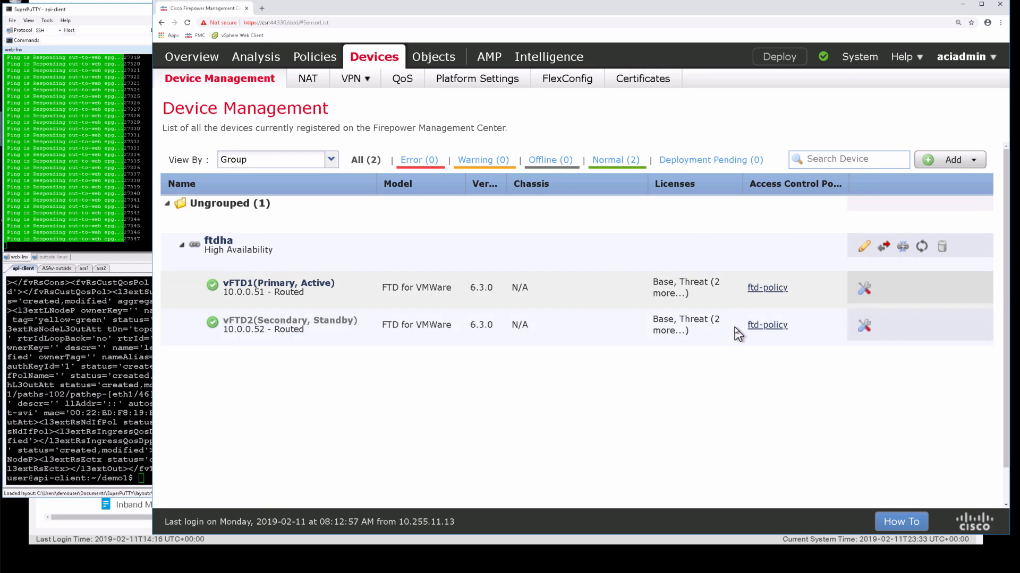
{"action": "mouse_move", "coordinate": [420, 147]}
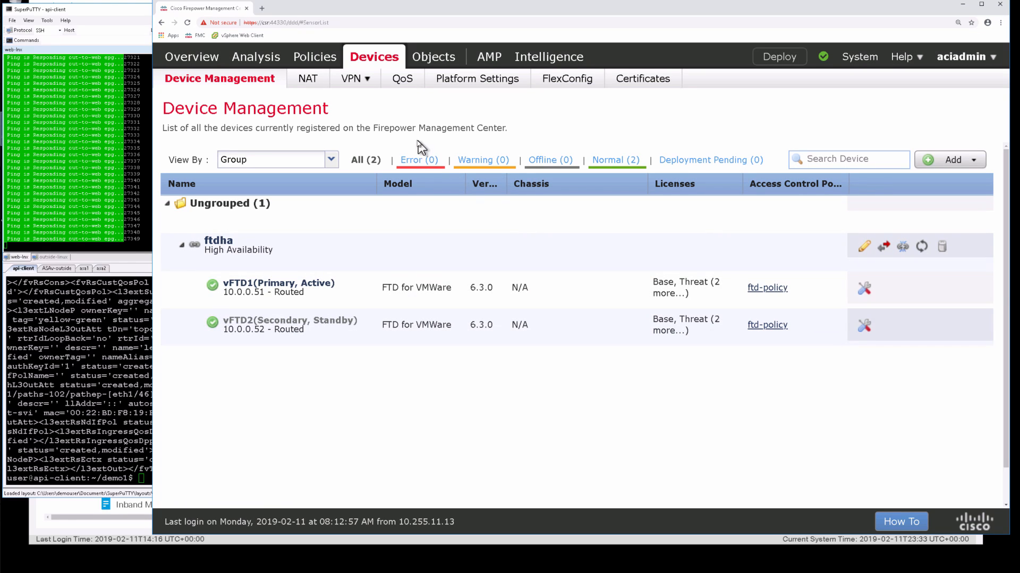
{"action": "left_click", "coordinate": [256, 56]}
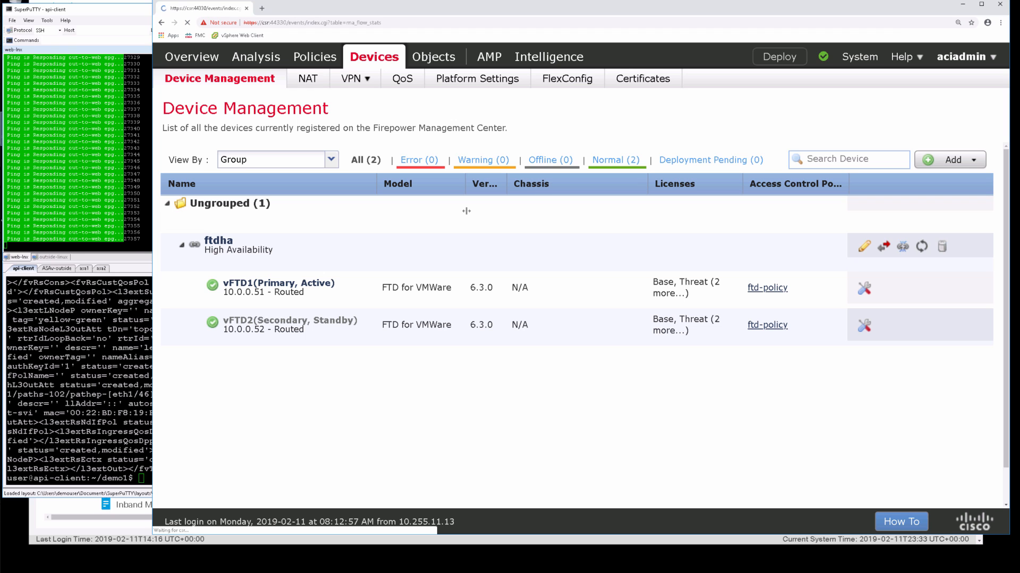
View Connection Events listing allowed flows between 10.1.x, 10.2.x and 10.70.x hosts via fw-zone
{"action": "left_click", "coordinate": [258, 56]}
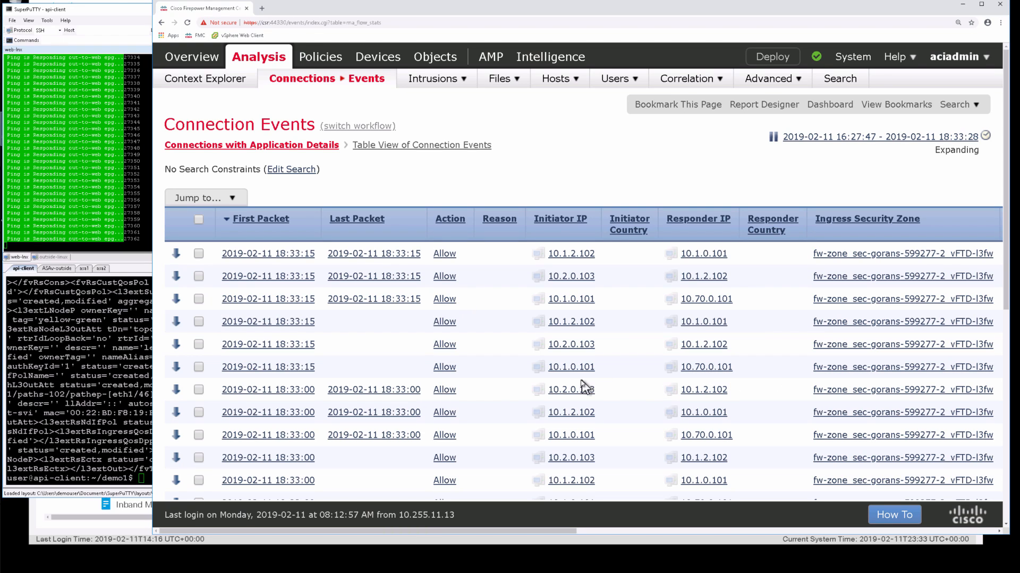
{"action": "mouse_move", "coordinate": [584, 389]}
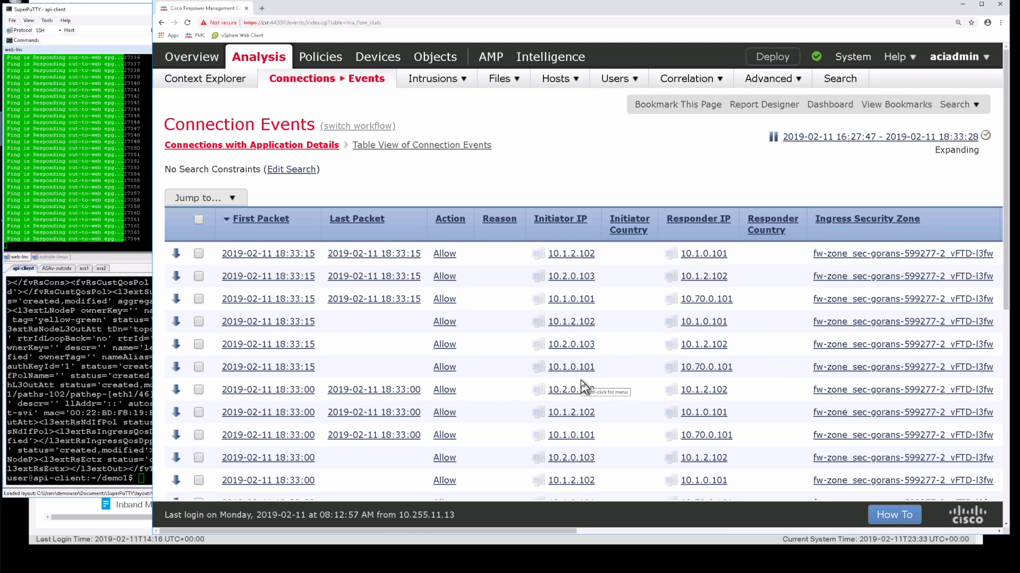